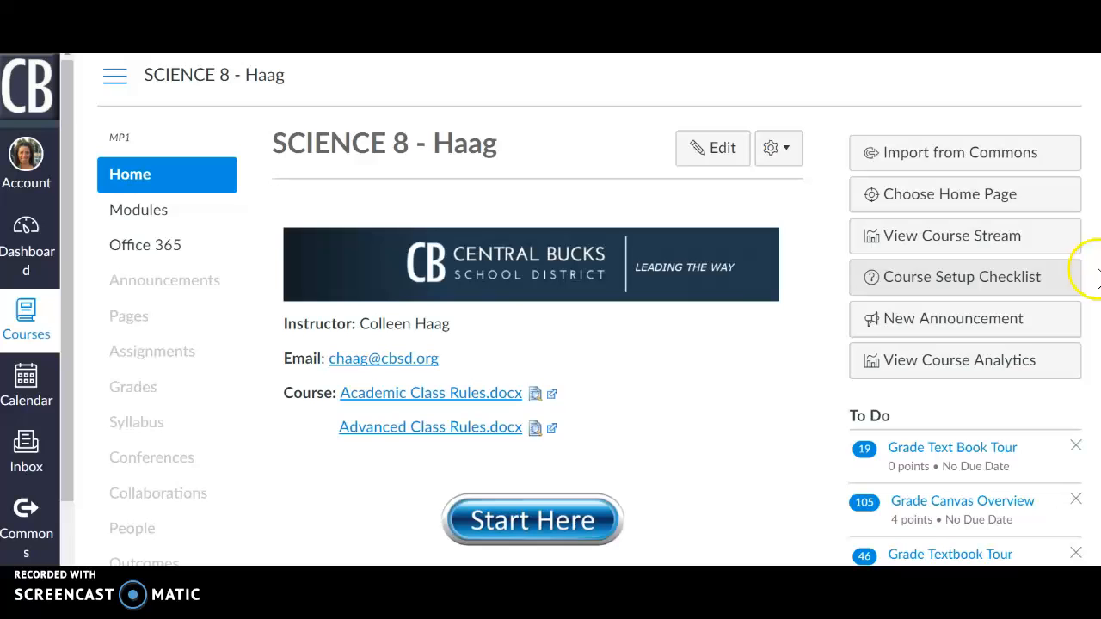
- Go to the course Settings to reach the class-period sections list
{"action": "scroll", "scroll_direction": "down", "scroll_amount": 3}
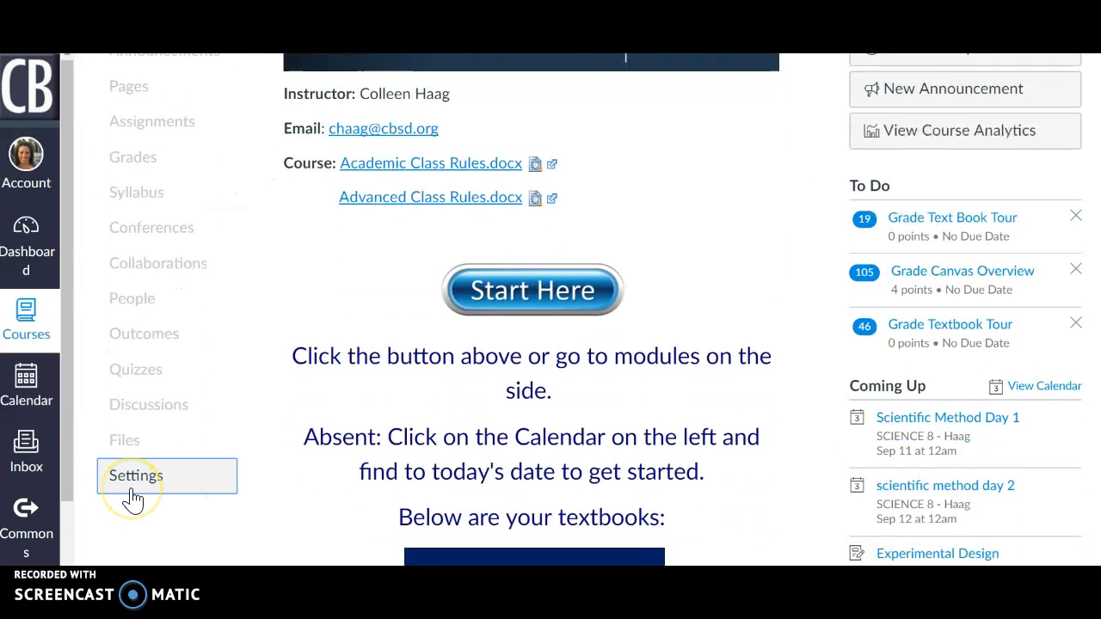
{"action": "left_click", "coordinate": [134, 475]}
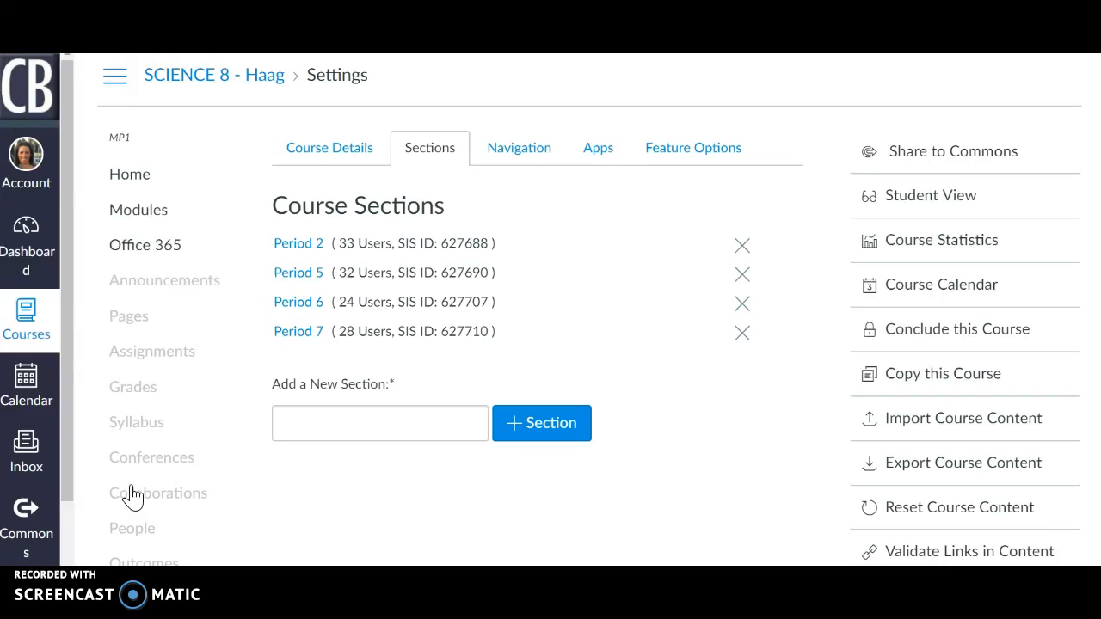
{"action": "mouse_move", "coordinate": [430, 148]}
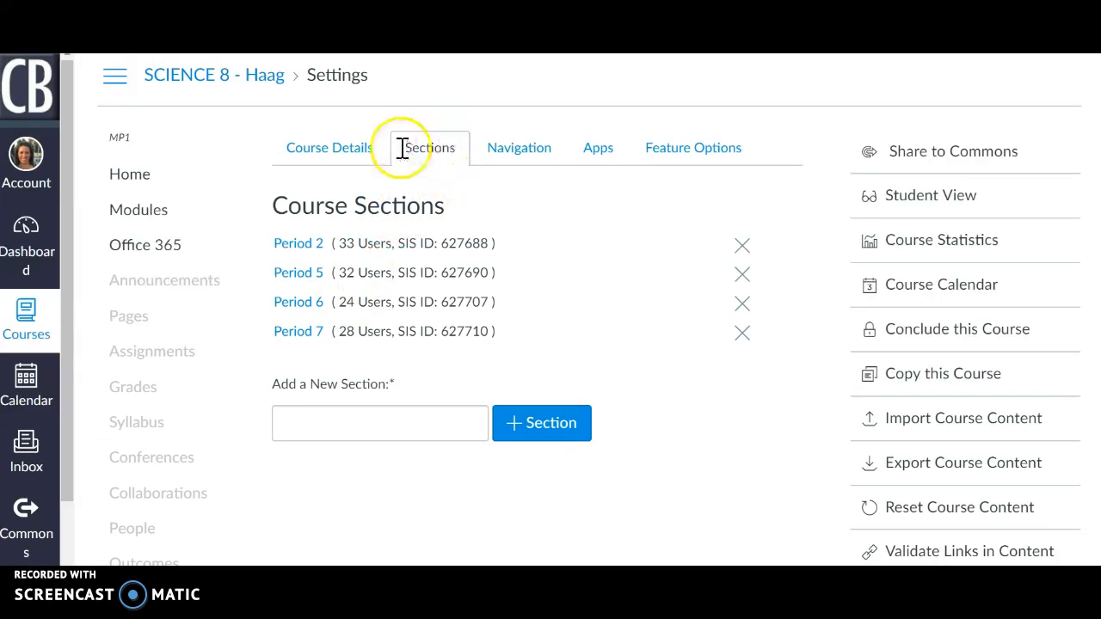
{"action": "mouse_move", "coordinate": [331, 249]}
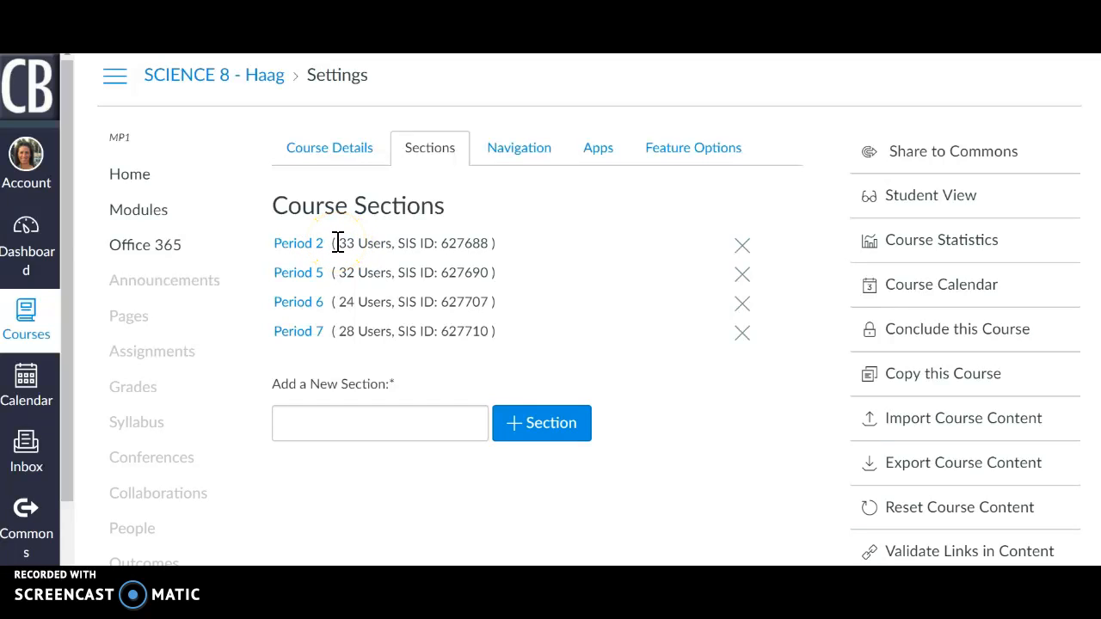
{"action": "mouse_move", "coordinate": [335, 249]}
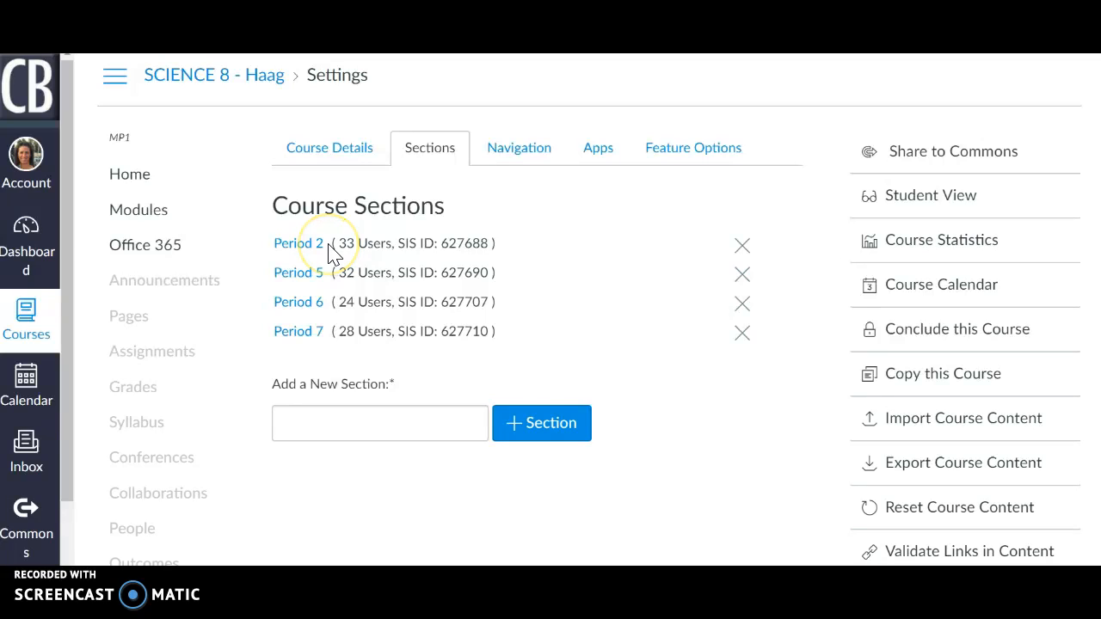
{"action": "mouse_move", "coordinate": [328, 244]}
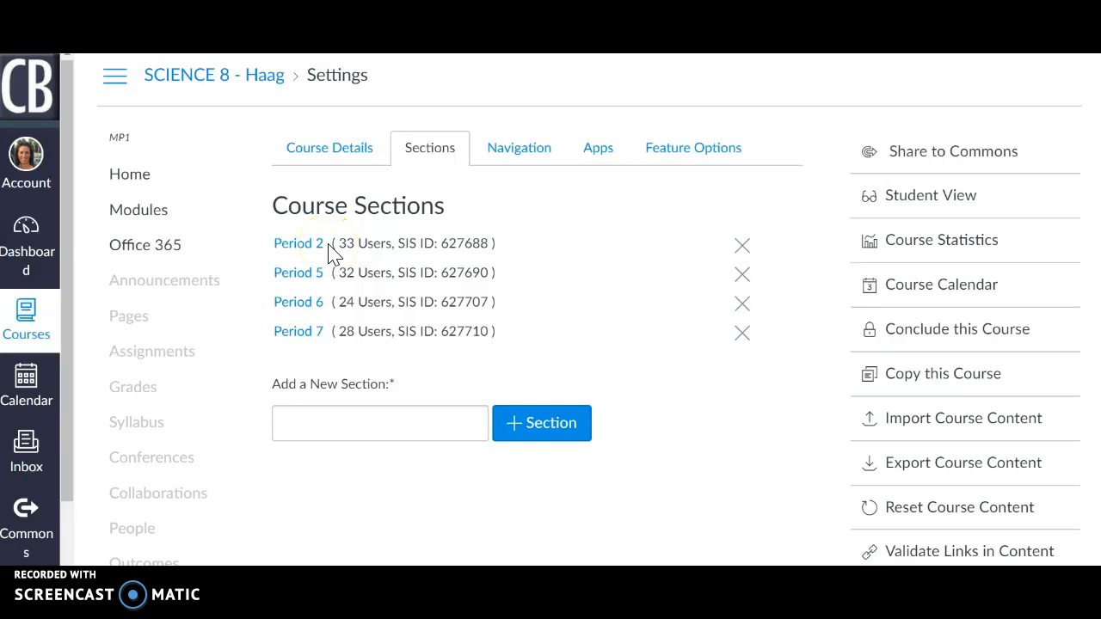
{"action": "mouse_move", "coordinate": [327, 262]}
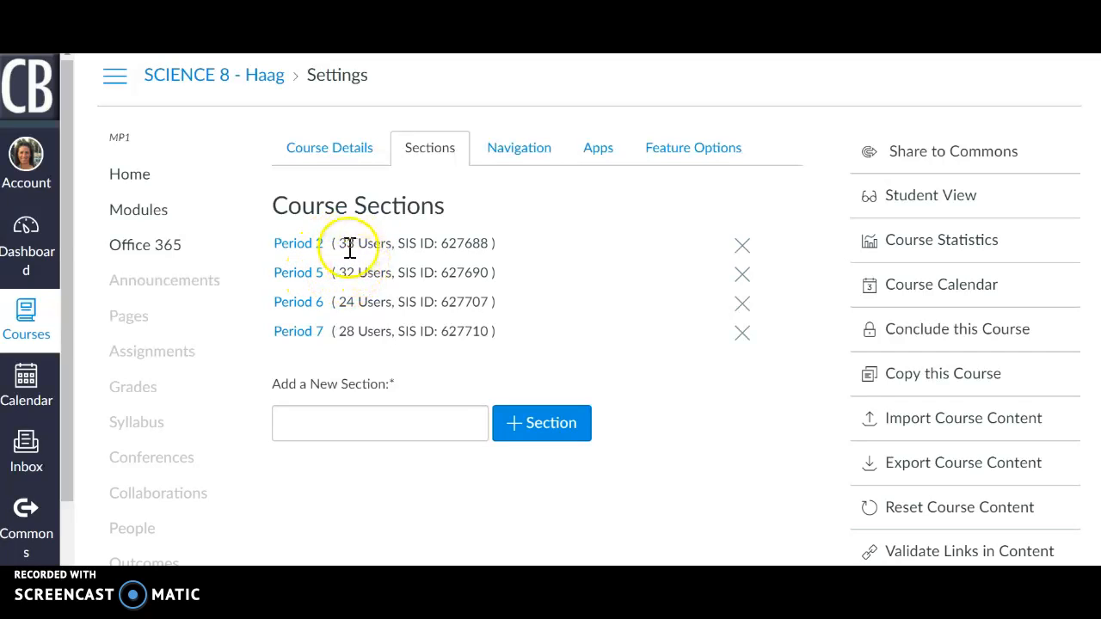
{"action": "mouse_move", "coordinate": [338, 277]}
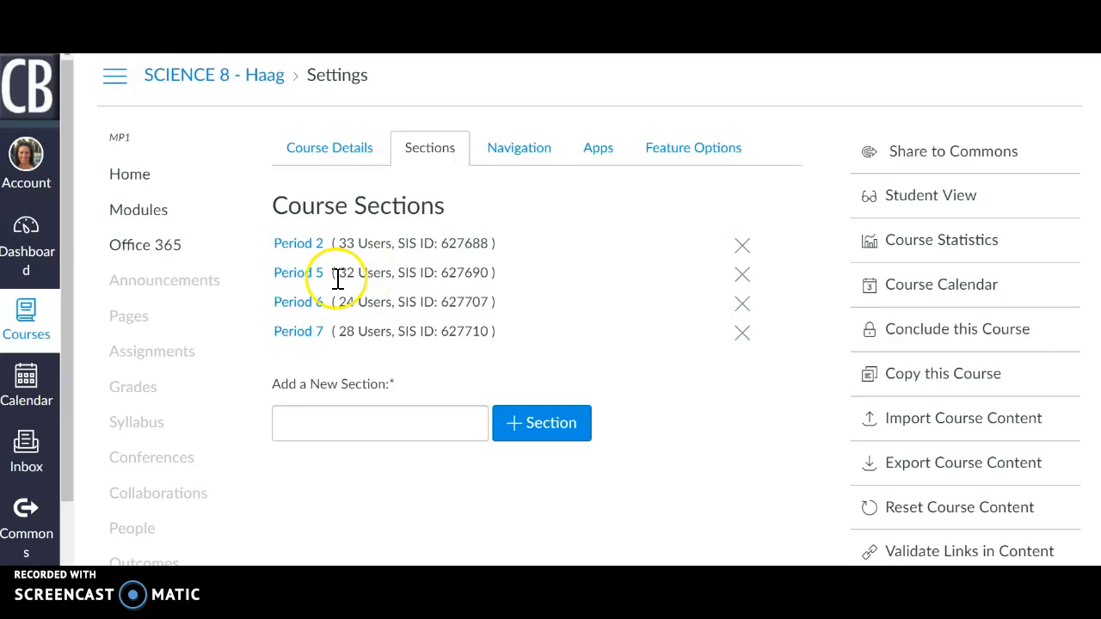
{"action": "mouse_move", "coordinate": [327, 336]}
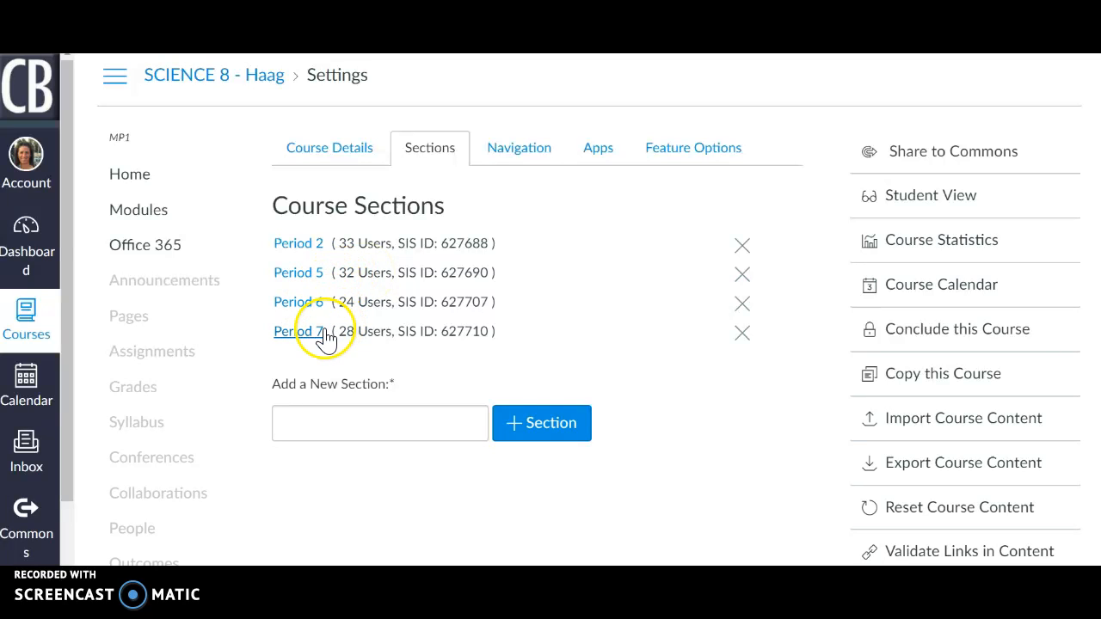
{"action": "mouse_move", "coordinate": [684, 249]}
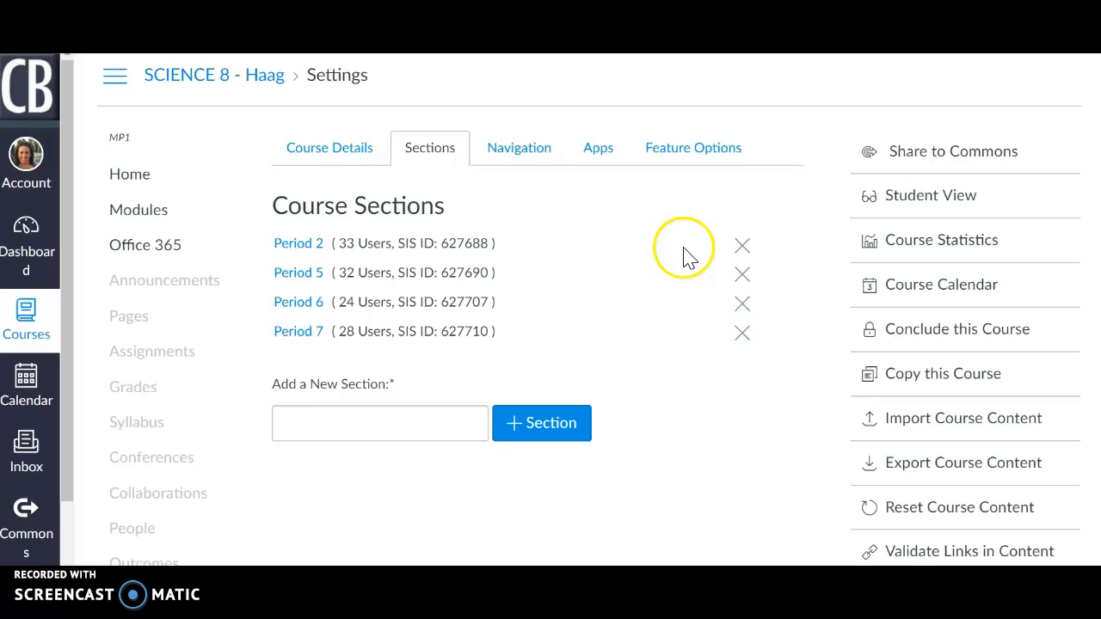
{"action": "mouse_move", "coordinate": [429, 279]}
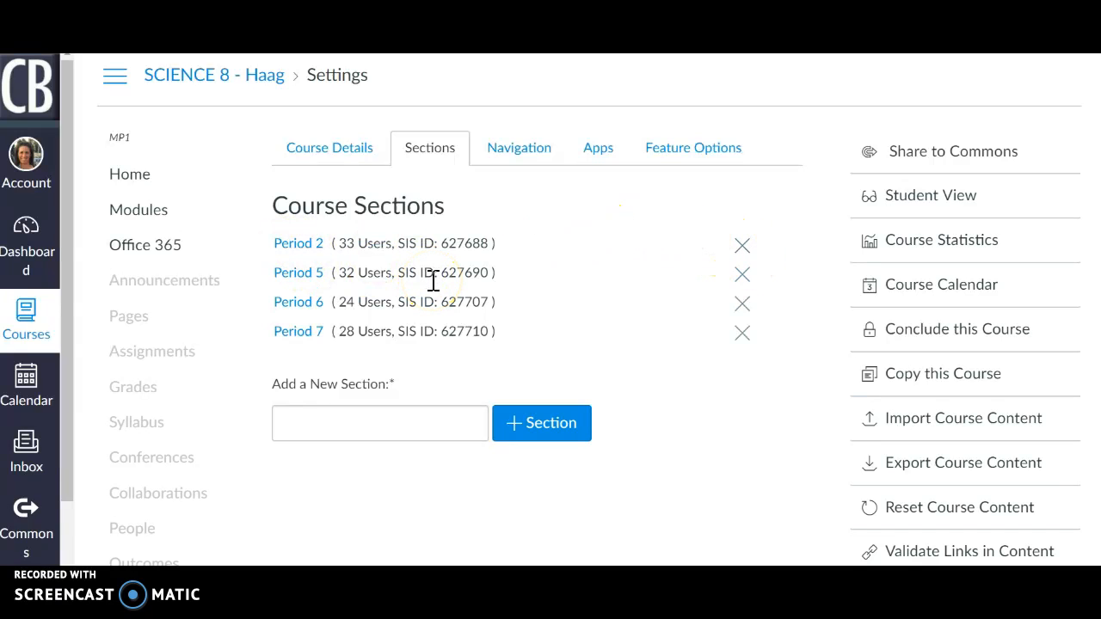
{"action": "mouse_move", "coordinate": [166, 351]}
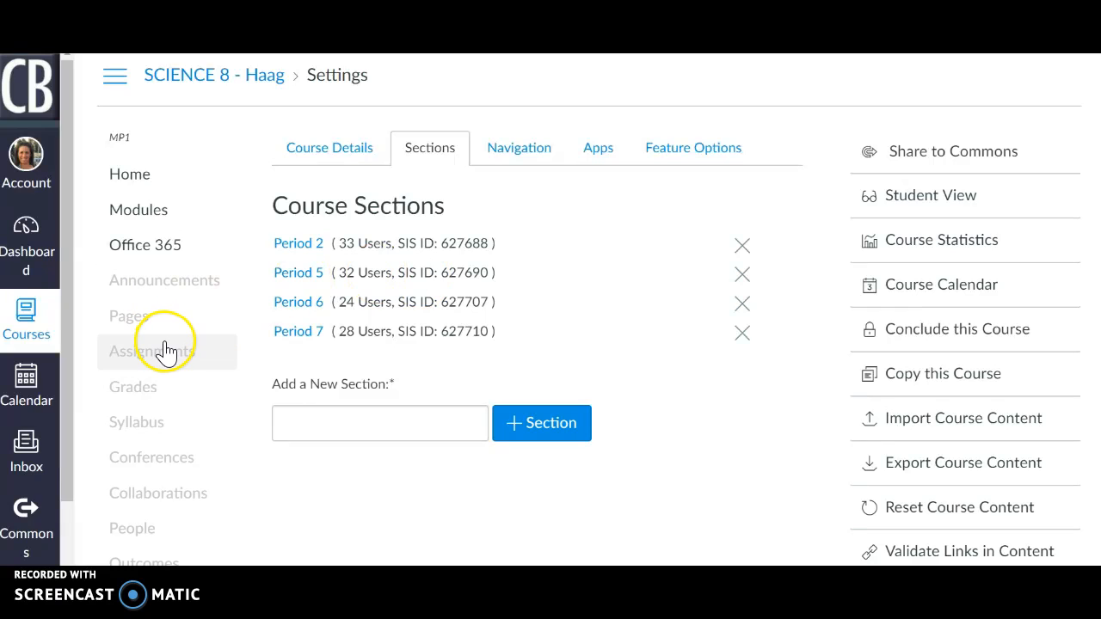
- From the Assignments list, bring up the Experimental Design assignment page
{"action": "left_click", "coordinate": [151, 351]}
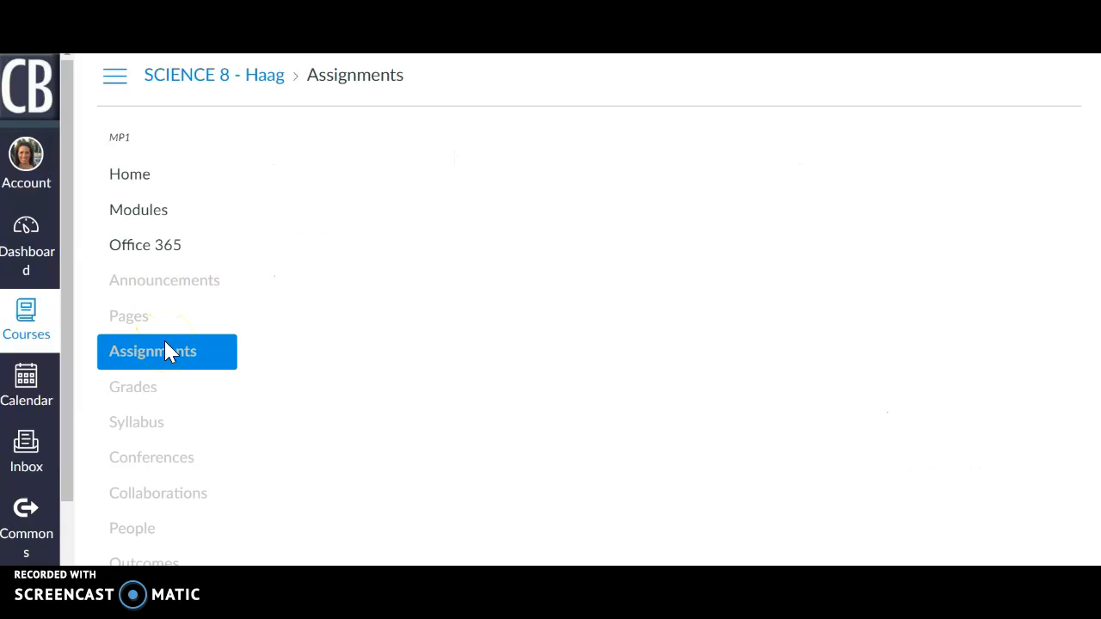
{"action": "left_click", "coordinate": [151, 351]}
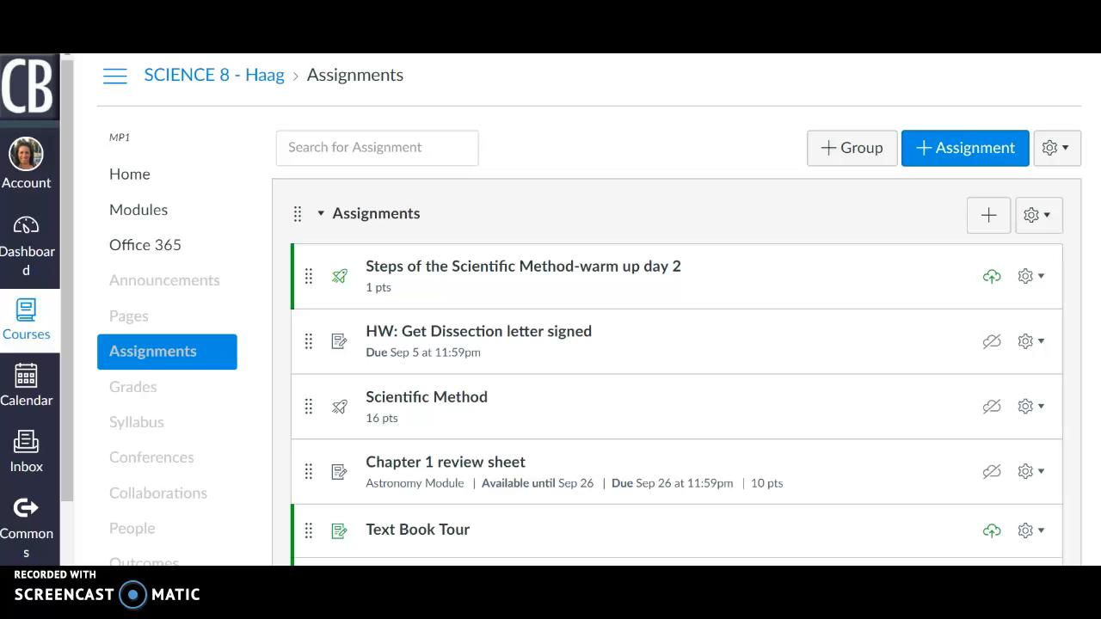
{"action": "scroll", "scroll_direction": "down", "scroll_amount": 3}
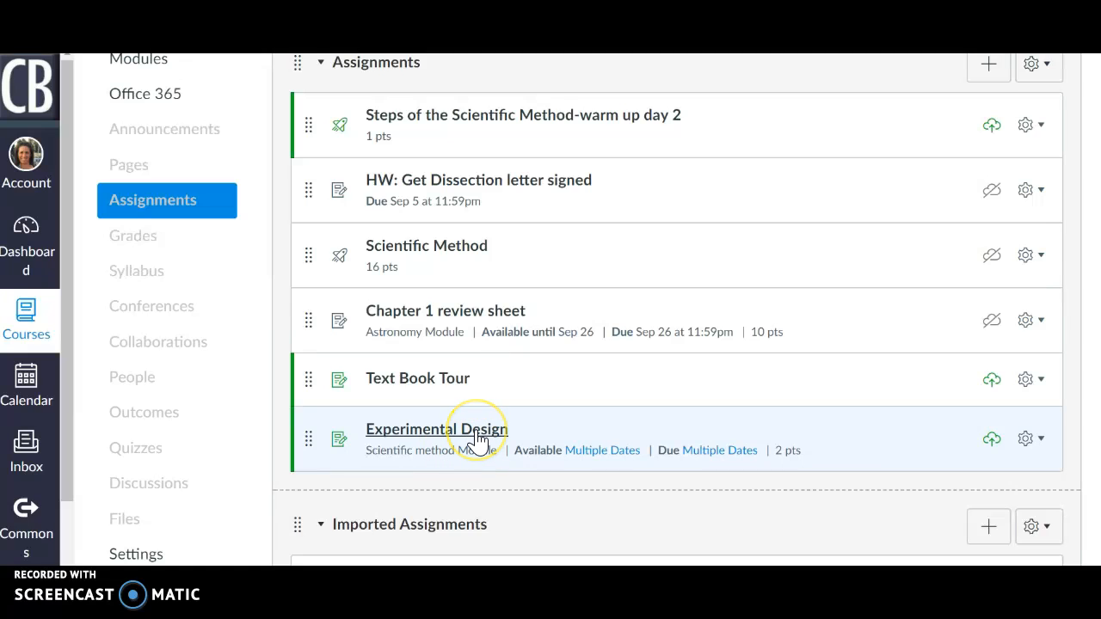
{"action": "mouse_move", "coordinate": [475, 433]}
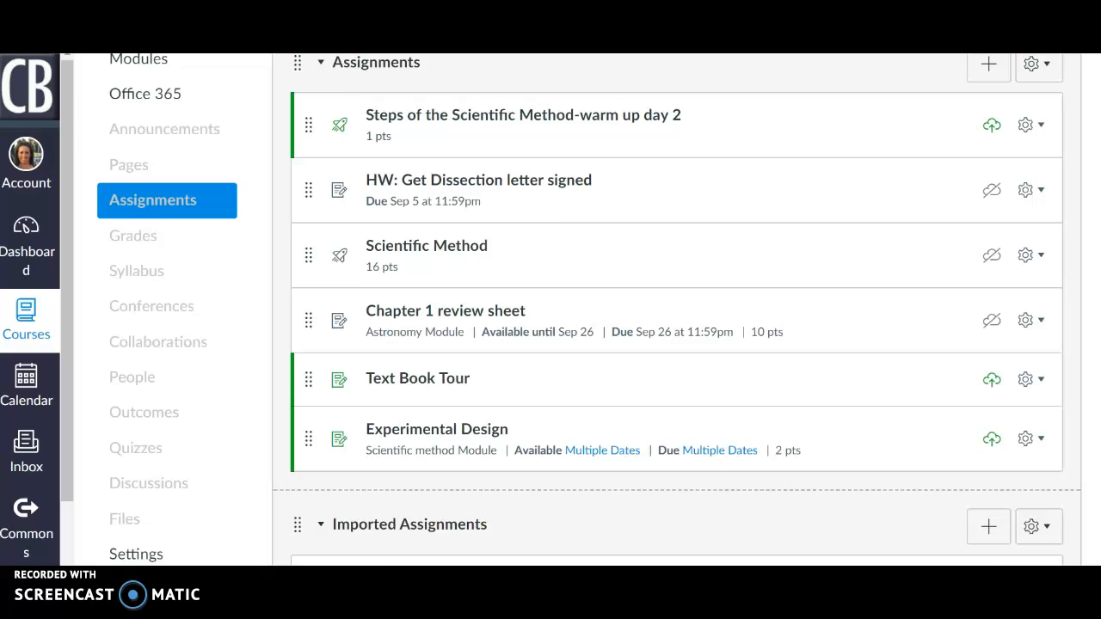
{"action": "scroll", "scroll_direction": "up", "scroll_amount": 3}
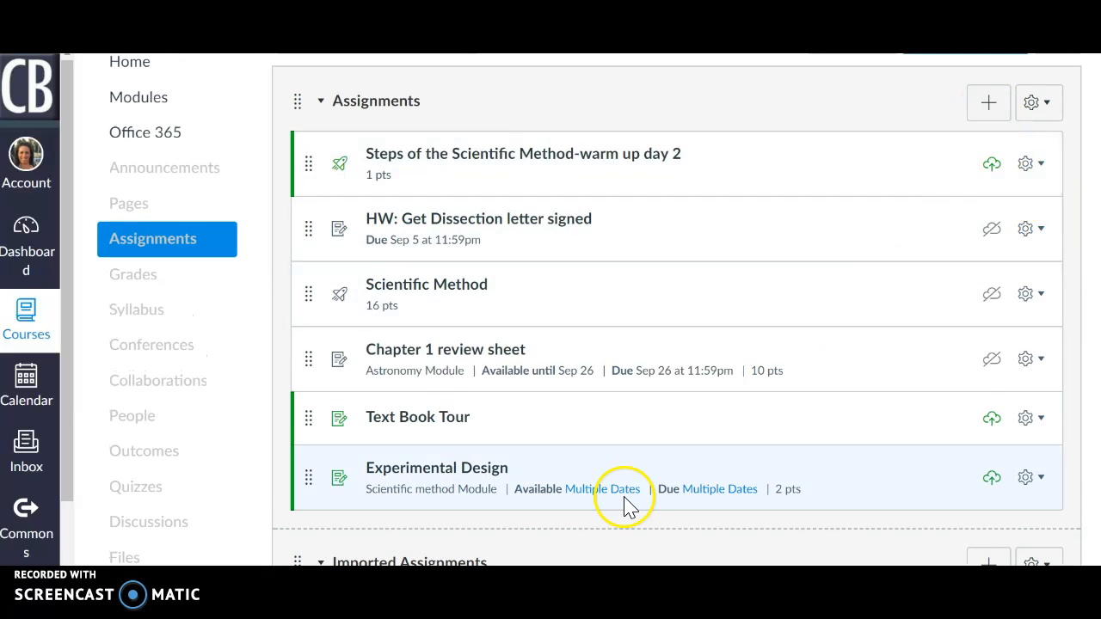
{"action": "left_click", "coordinate": [437, 468]}
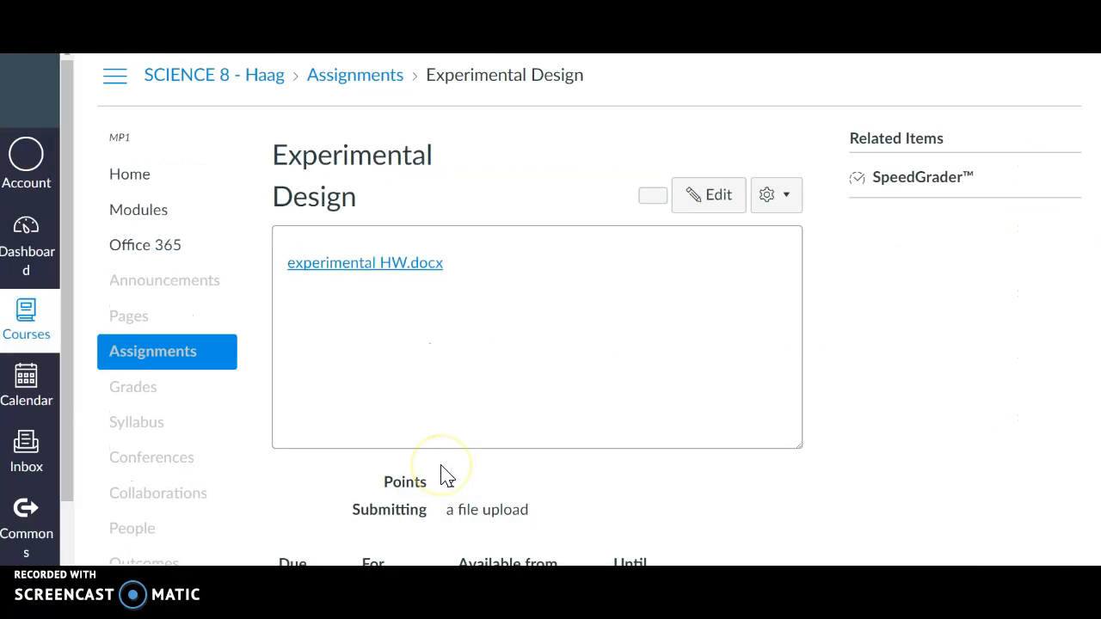
{"action": "left_click", "coordinate": [652, 194]}
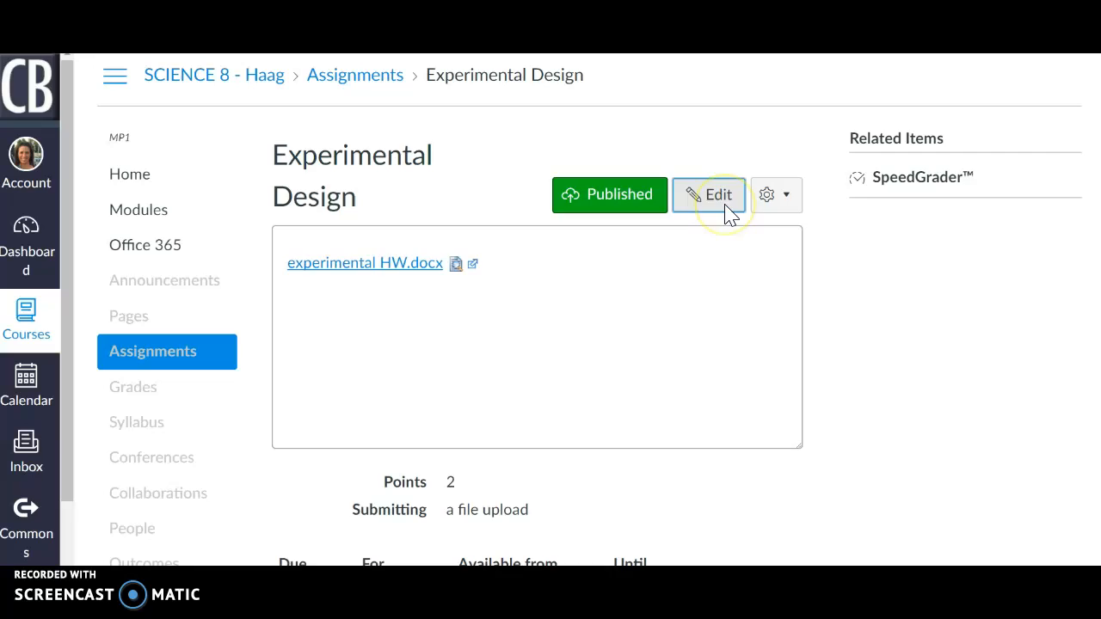
- Switch the Experimental Design assignment into edit mode, showing its title and description
{"action": "left_click", "coordinate": [709, 194]}
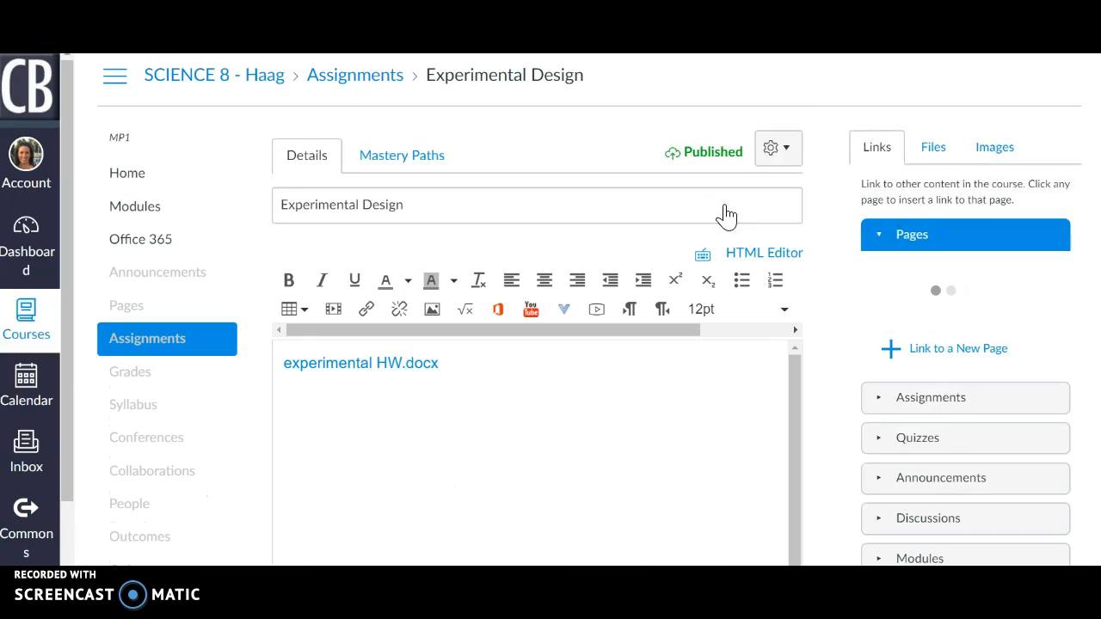
{"action": "left_click", "coordinate": [965, 234]}
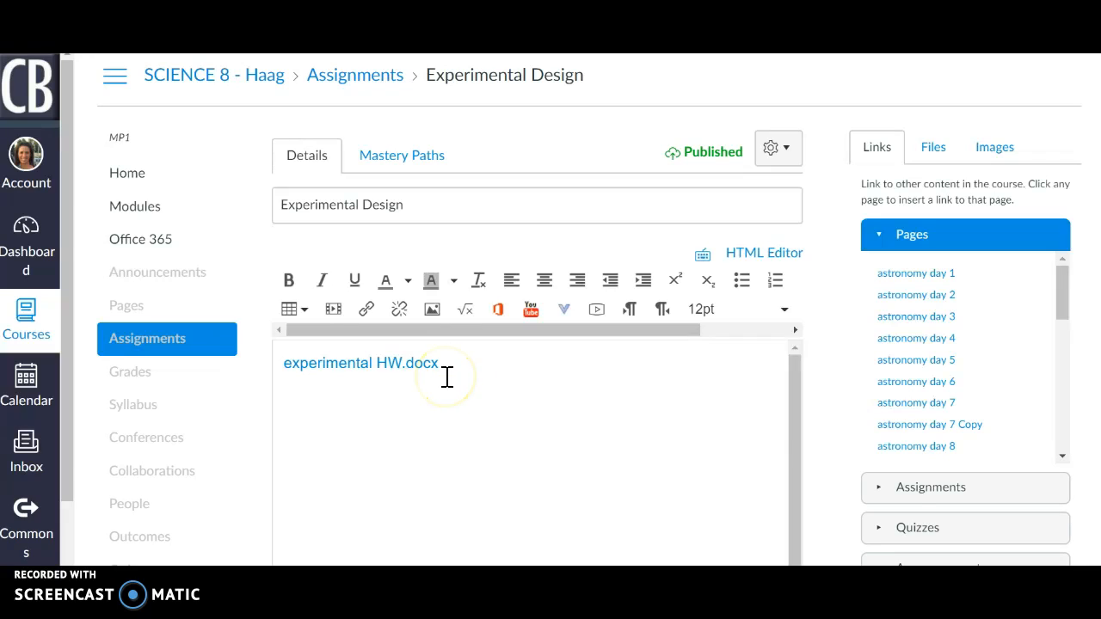
{"action": "mouse_move", "coordinate": [457, 368]}
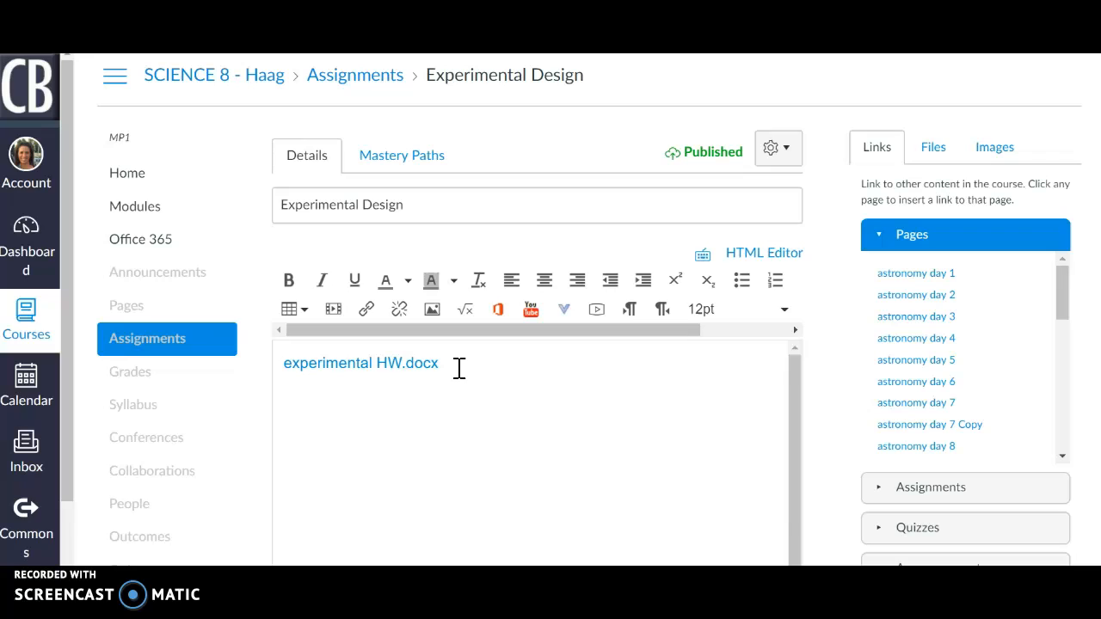
{"action": "mouse_move", "coordinate": [650, 413]}
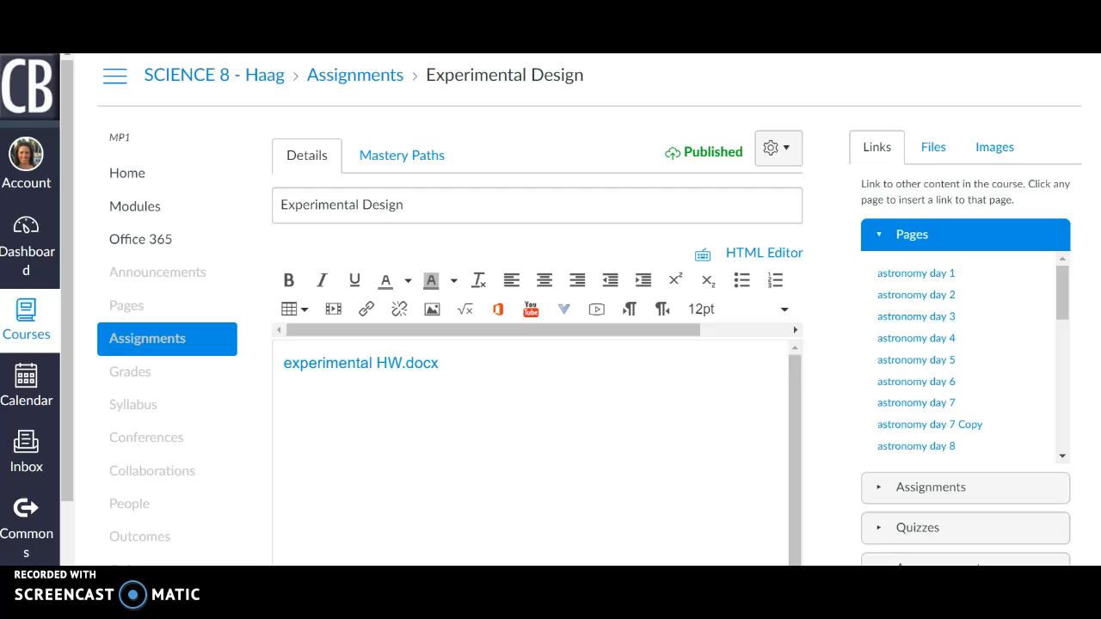
{"action": "scroll", "scroll_direction": "down", "scroll_amount": 3}
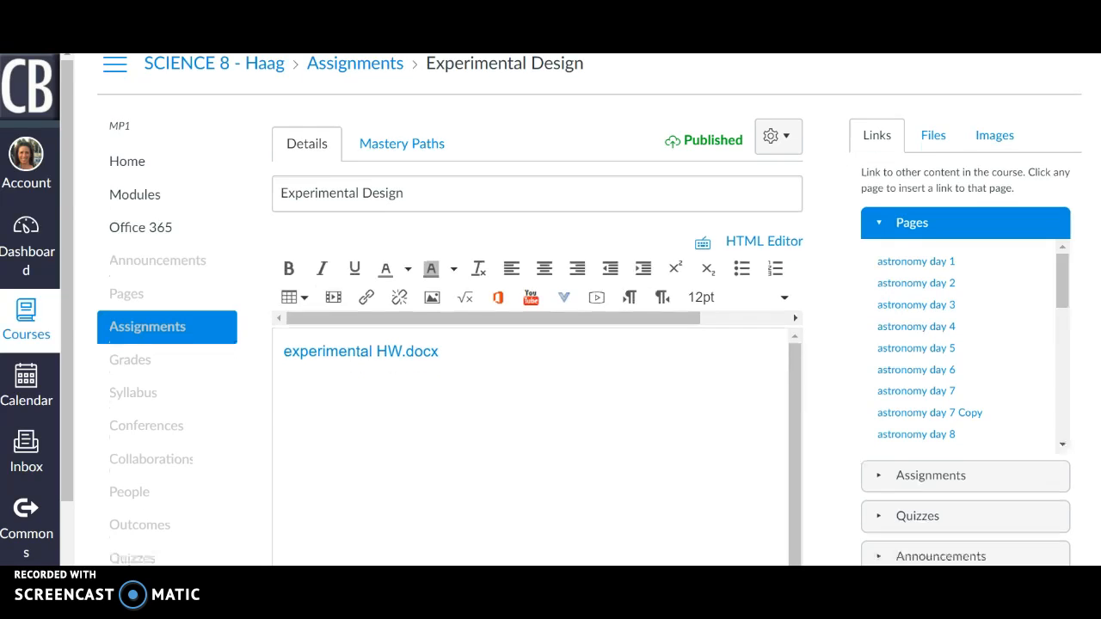
{"action": "scroll", "scroll_direction": "down", "scroll_amount": 3}
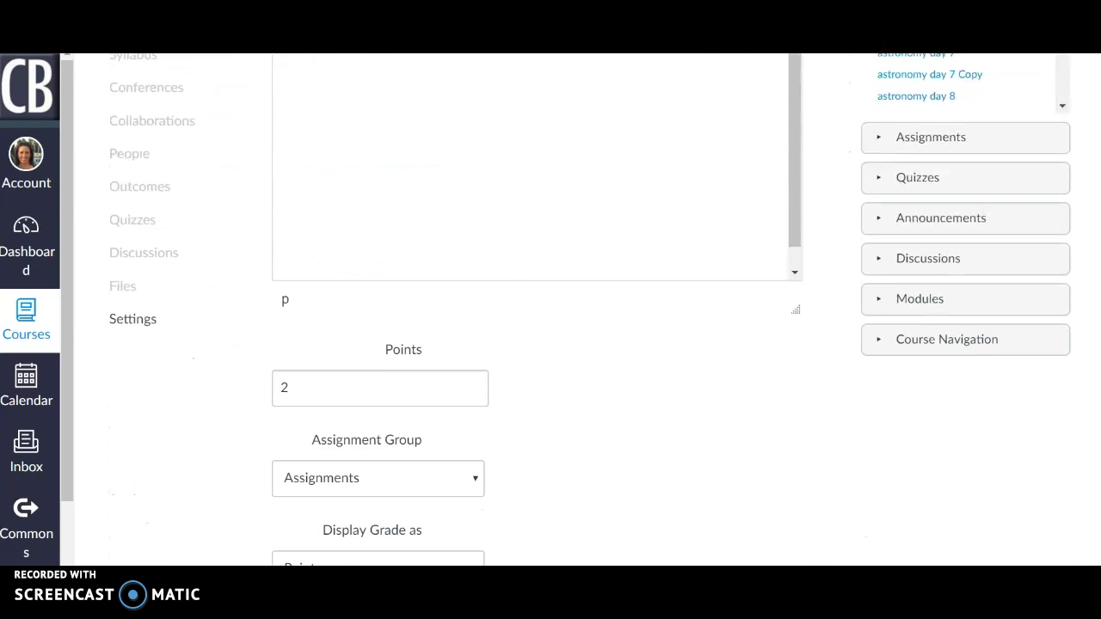
{"action": "scroll", "scroll_direction": "down", "scroll_amount": 3}
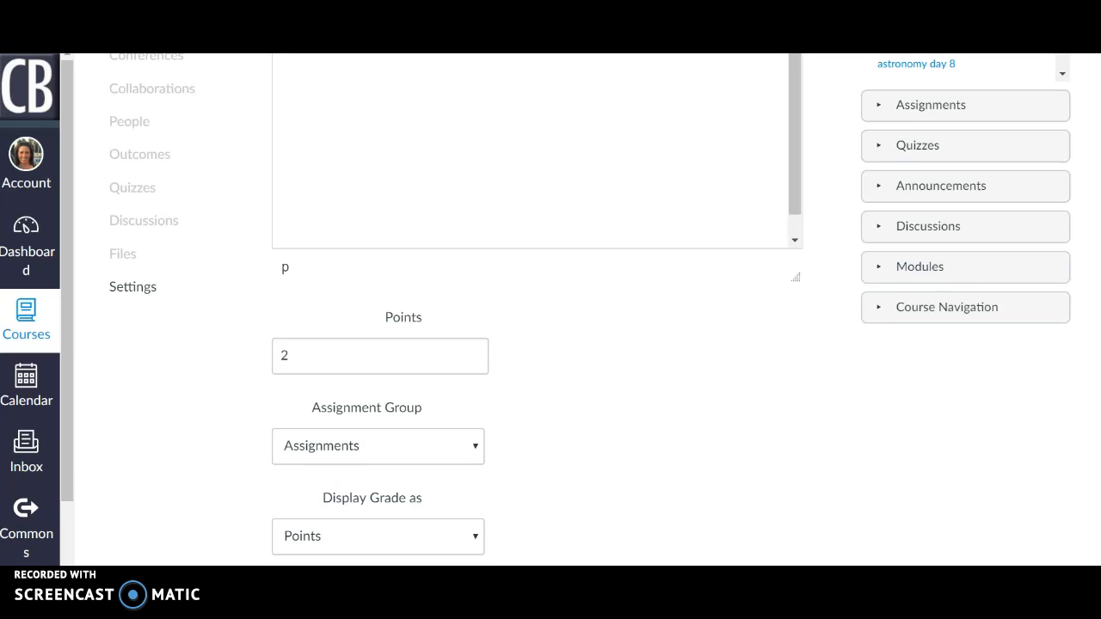
{"action": "scroll", "scroll_direction": "down", "scroll_amount": 3}
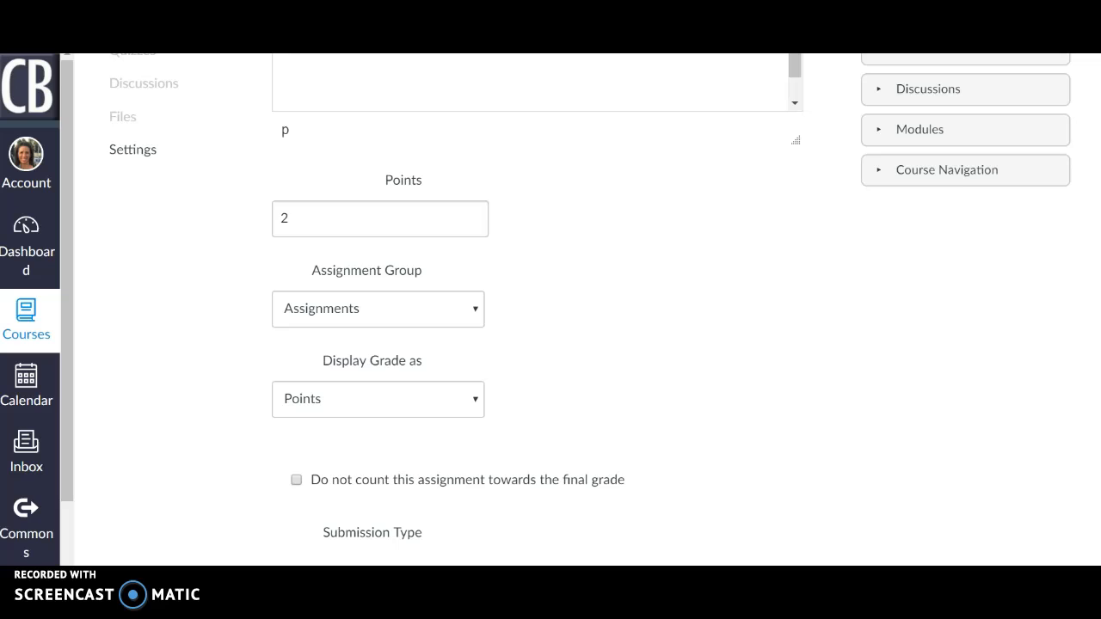
{"action": "scroll", "scroll_direction": "down", "scroll_amount": 3}
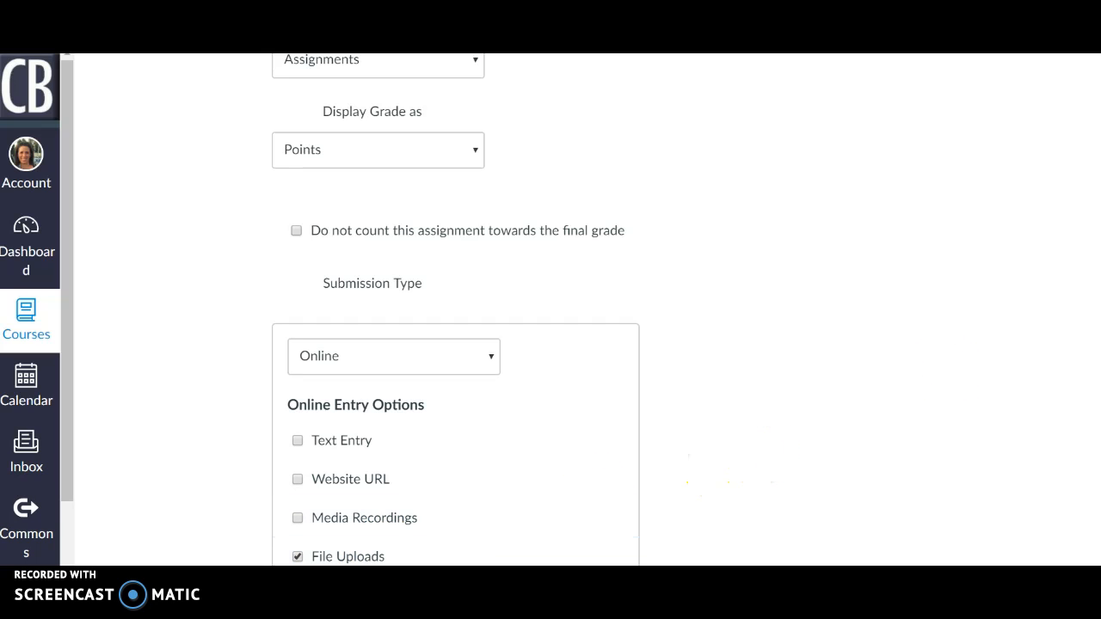
{"action": "scroll", "scroll_direction": "down", "scroll_amount": 3}
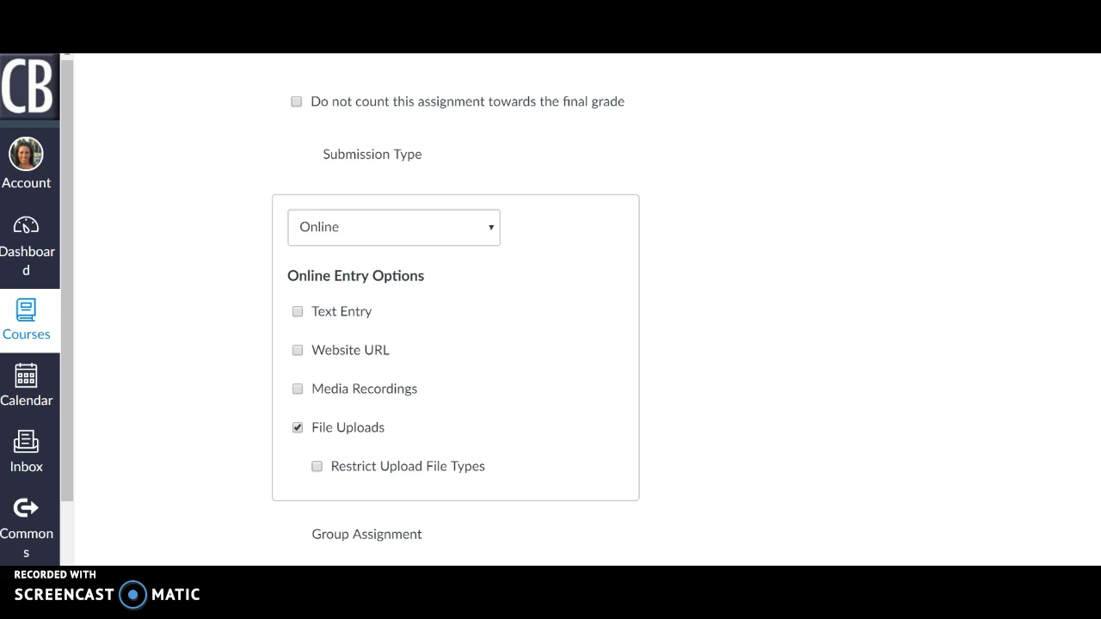
{"action": "scroll", "scroll_direction": "down", "scroll_amount": 3}
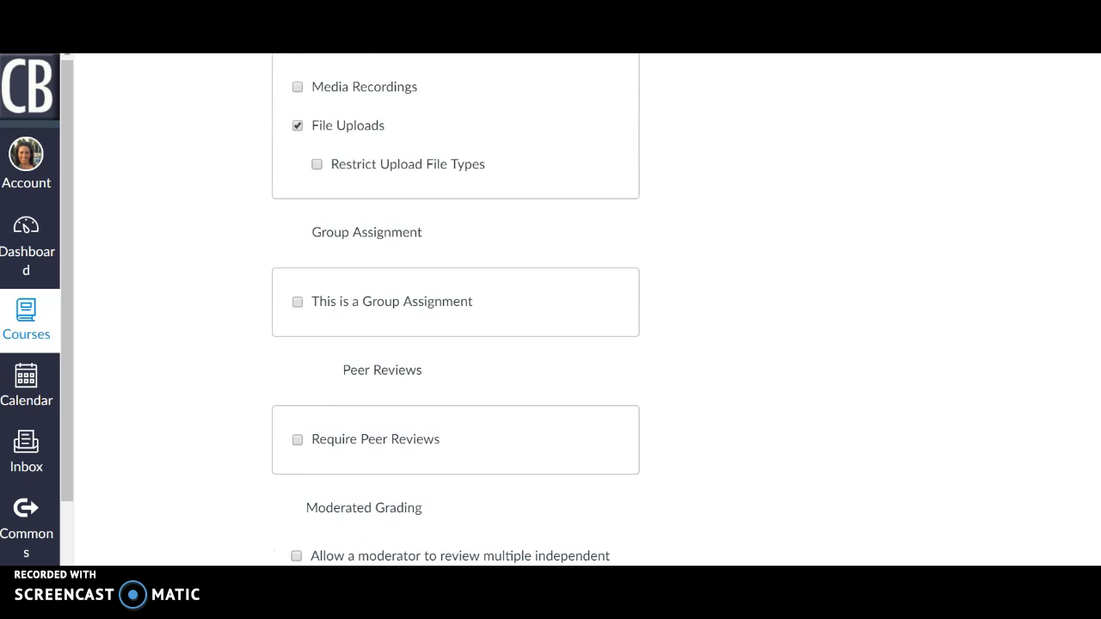
{"action": "scroll", "scroll_direction": "down", "scroll_amount": 3}
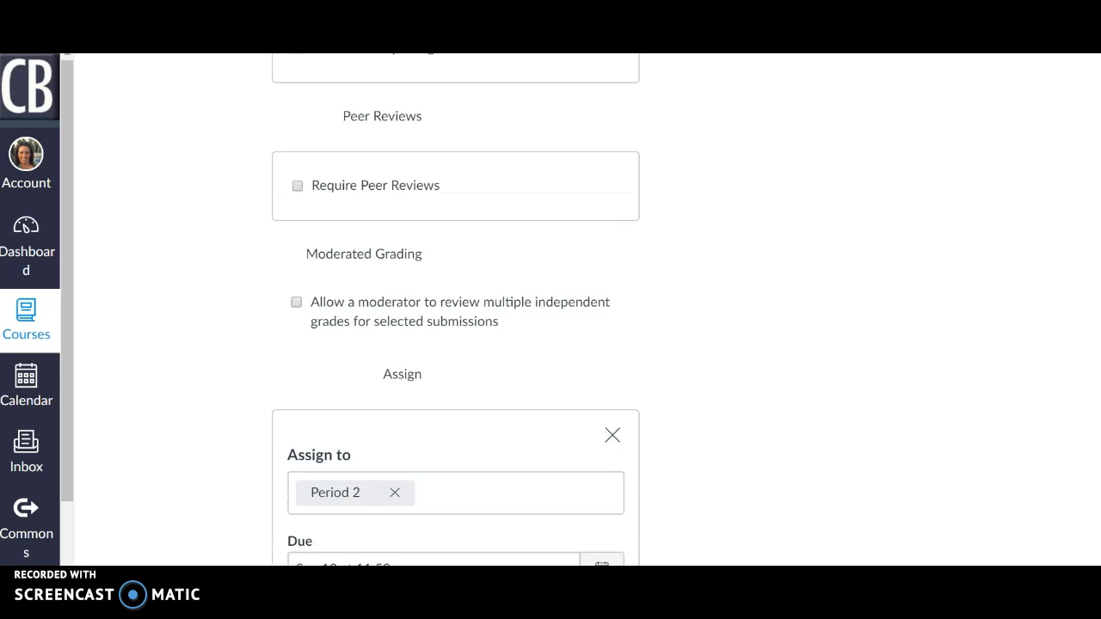
{"action": "scroll", "scroll_direction": "down", "scroll_amount": 3}
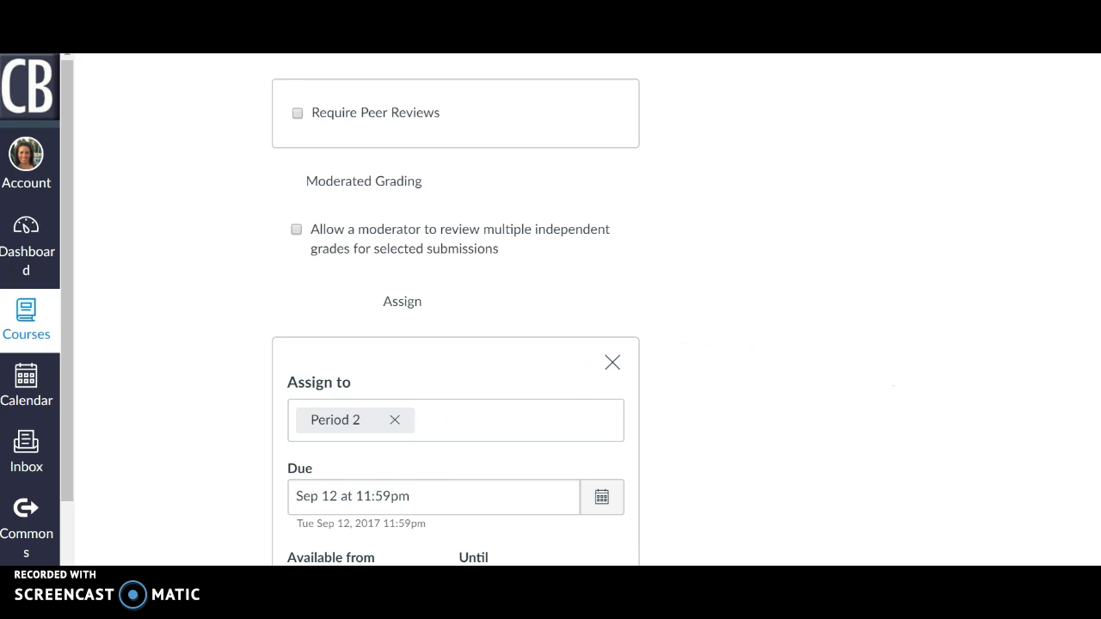
{"action": "scroll", "scroll_direction": "down", "scroll_amount": 3}
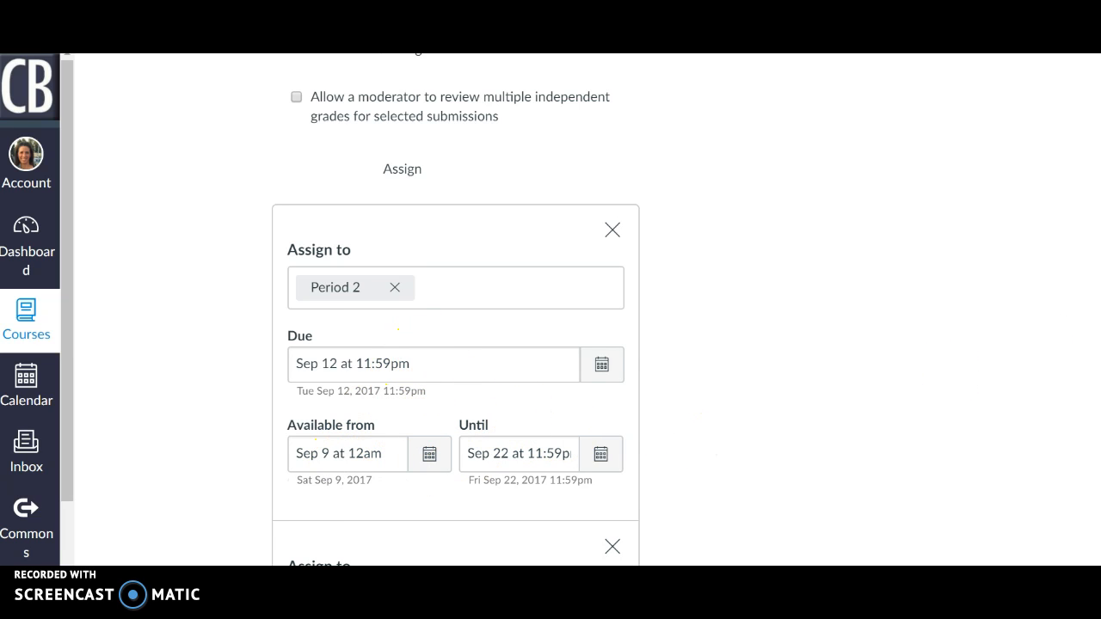
{"action": "scroll", "scroll_direction": "up", "scroll_amount": 3}
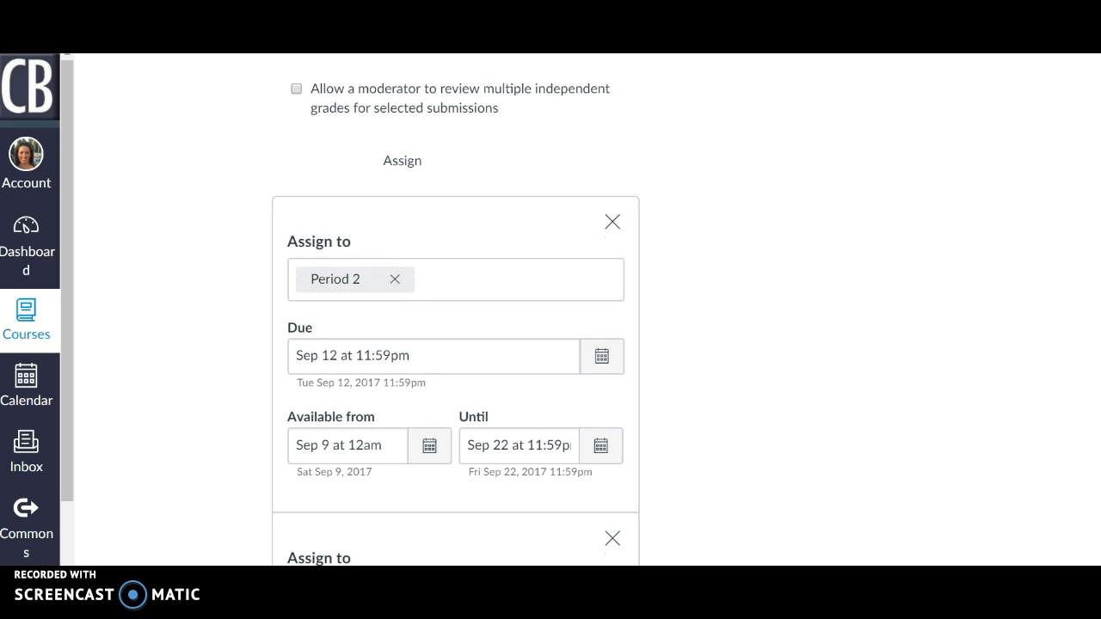
{"action": "mouse_move", "coordinate": [534, 259]}
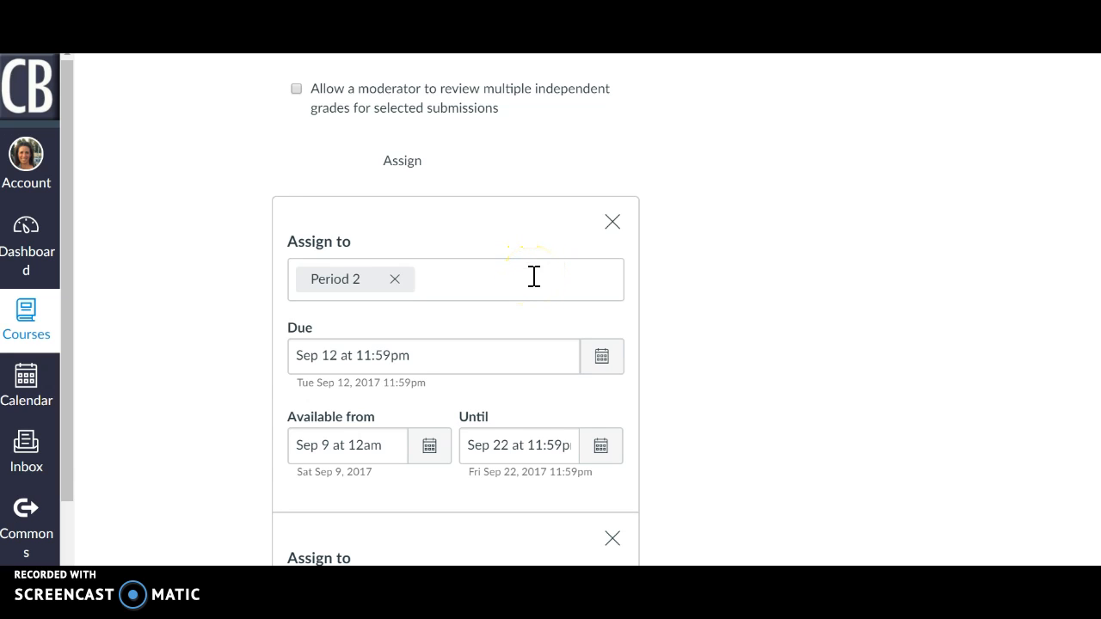
{"action": "mouse_move", "coordinate": [1006, 306]}
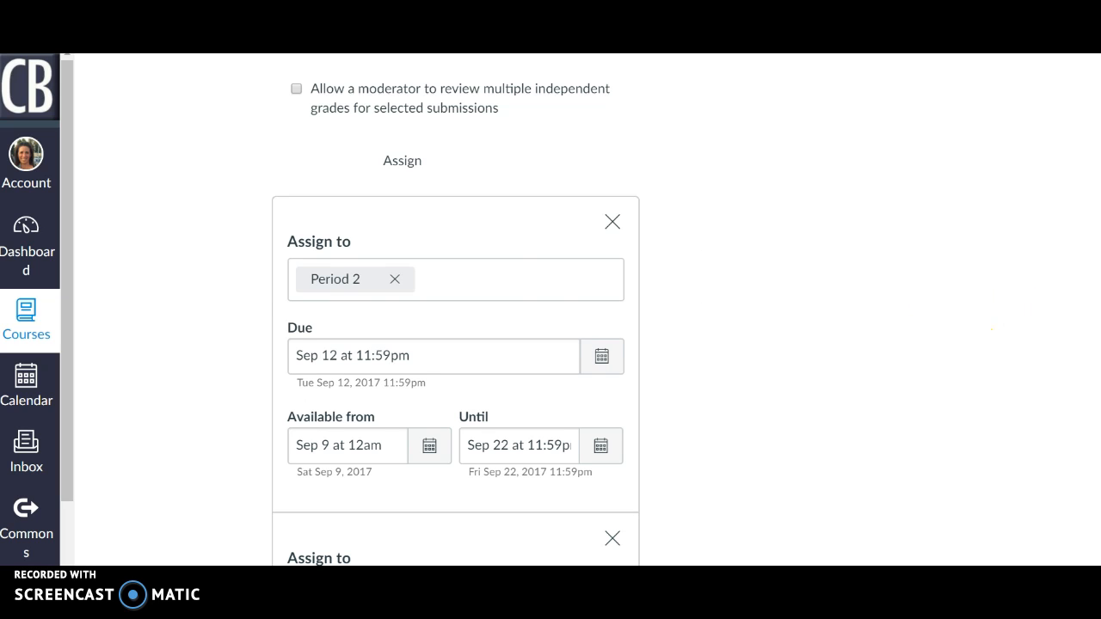
{"action": "scroll", "scroll_direction": "down", "scroll_amount": 3}
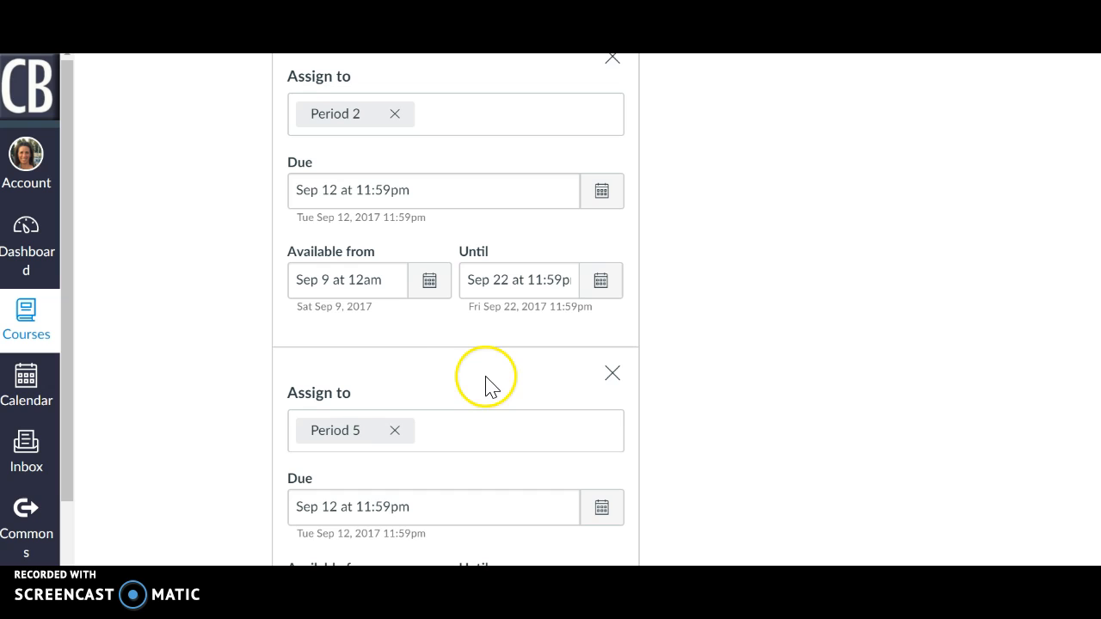
{"action": "scroll", "scroll_direction": "down", "scroll_amount": 3}
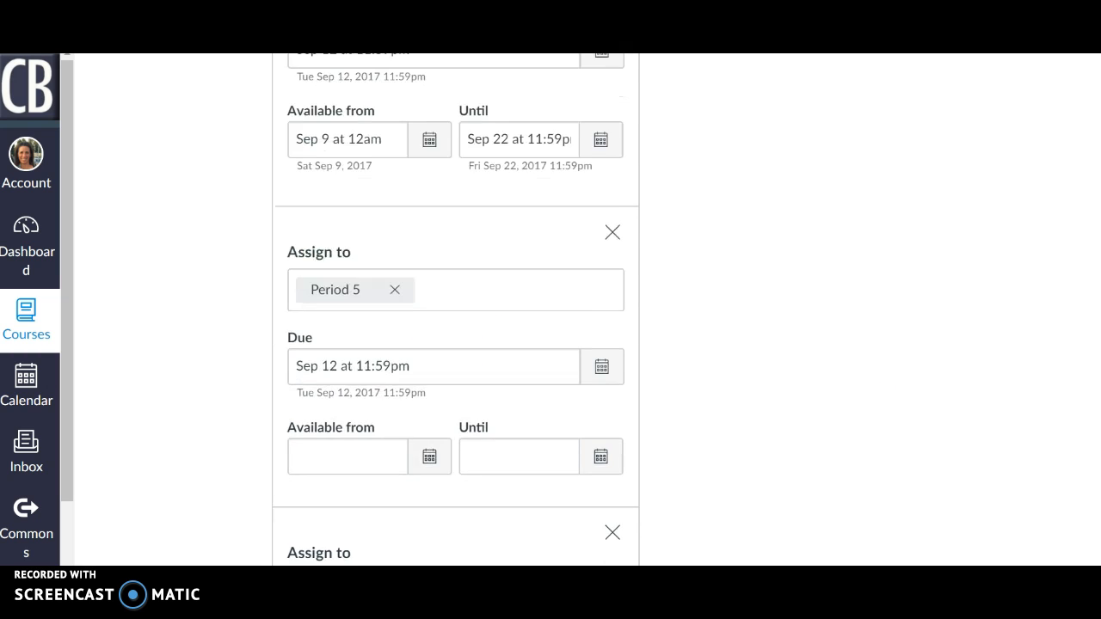
{"action": "scroll", "scroll_direction": "down", "scroll_amount": 3}
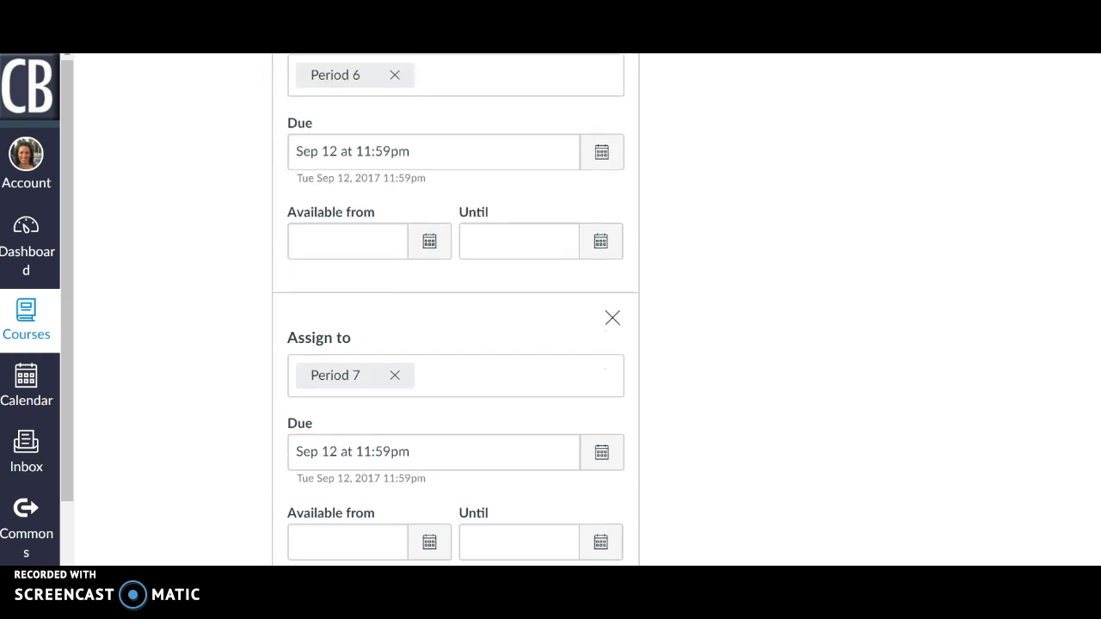
{"action": "scroll", "scroll_direction": "down", "scroll_amount": 3}
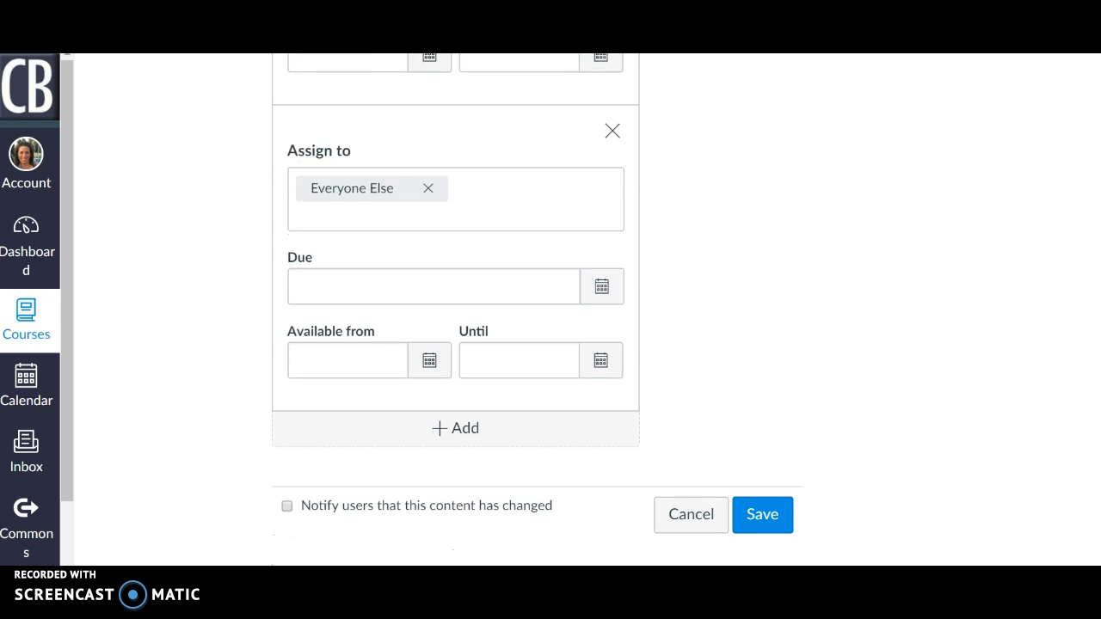
{"action": "mouse_move", "coordinate": [867, 516]}
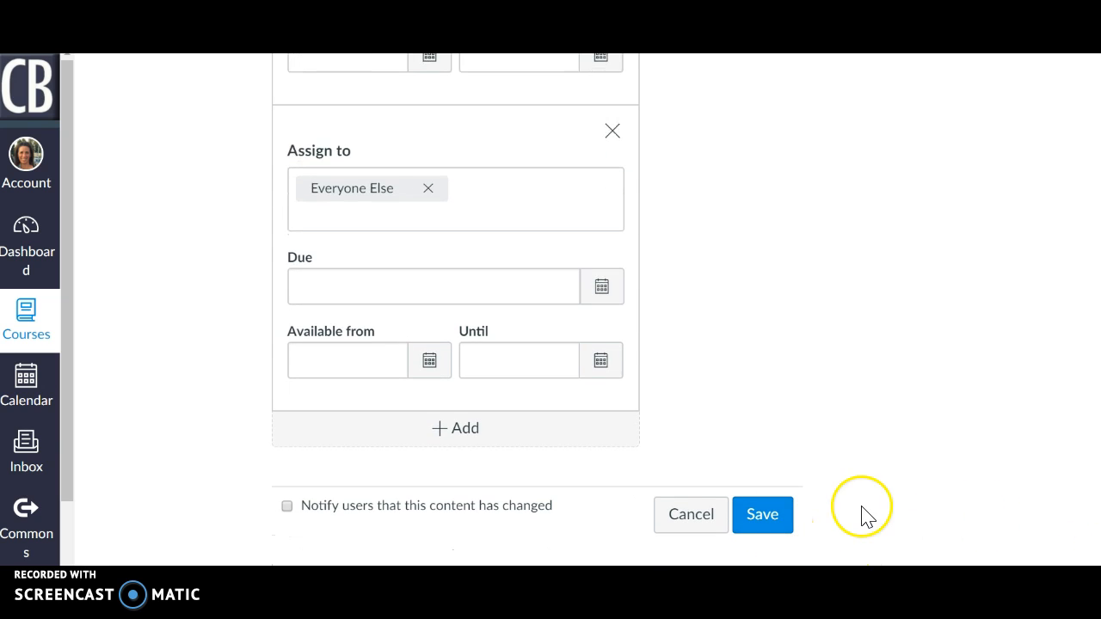
- Save the assignment so the published Experimental Design page returns
{"action": "left_click", "coordinate": [762, 514]}
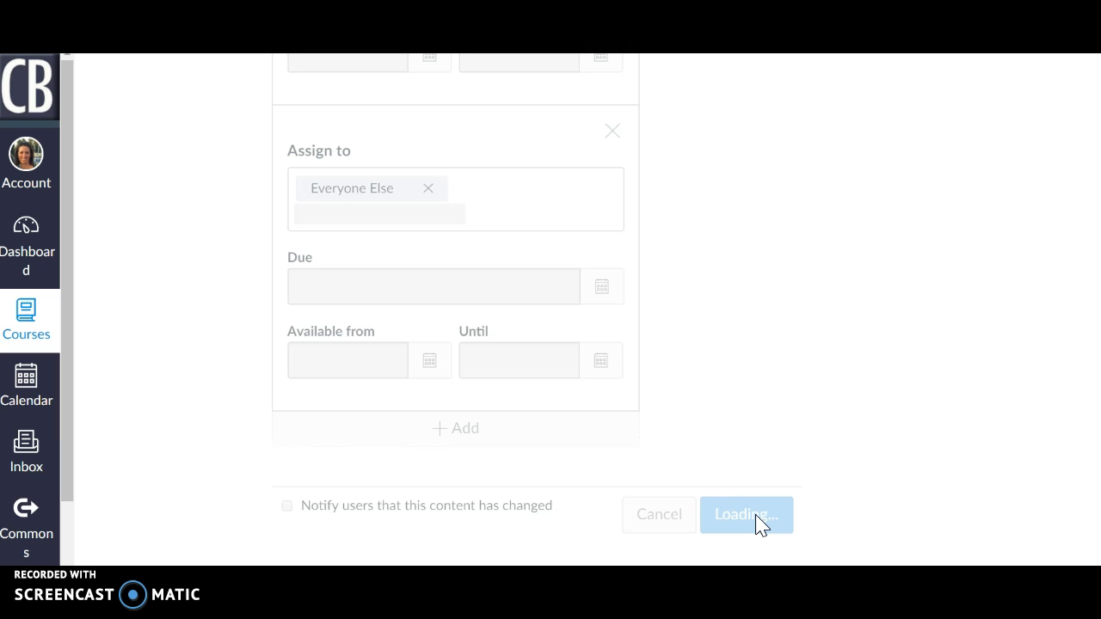
{"action": "left_click", "coordinate": [746, 514]}
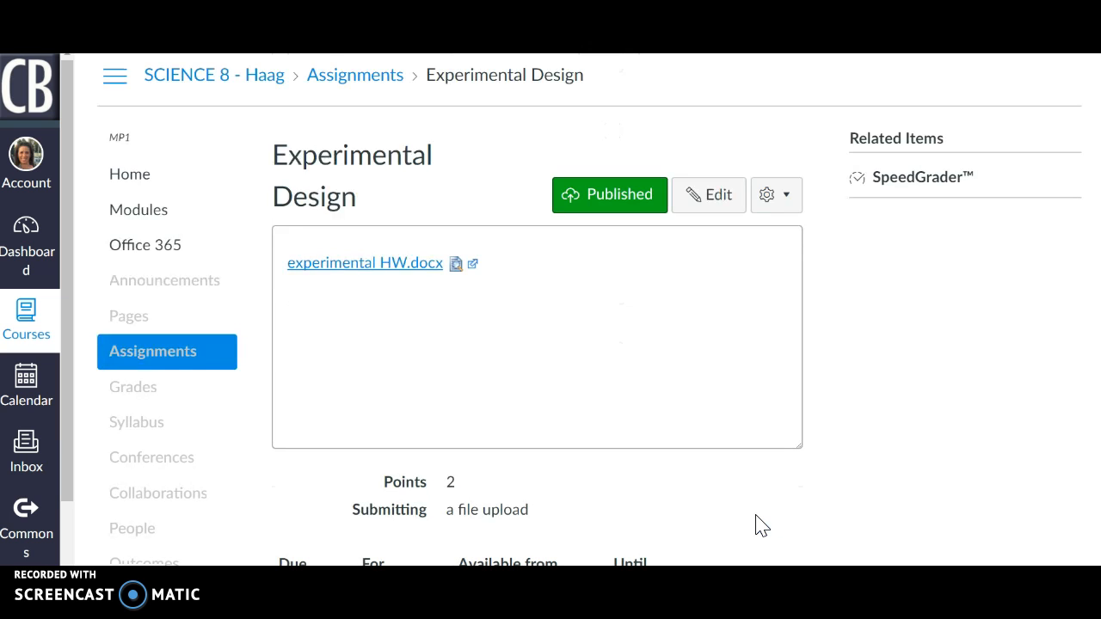
{"action": "mouse_move", "coordinate": [203, 351]}
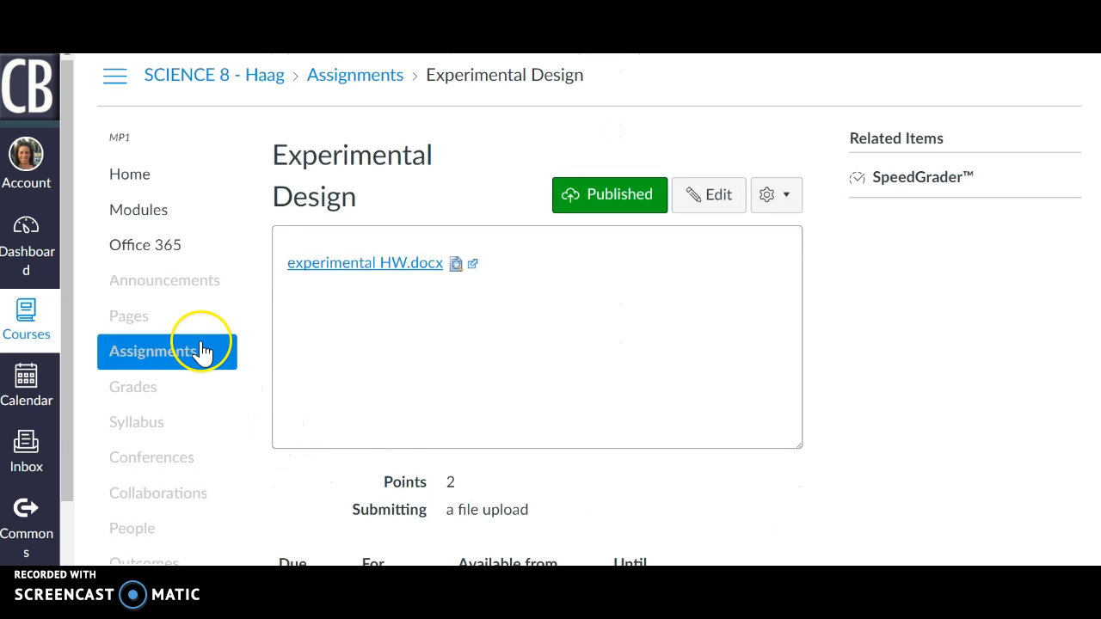
{"action": "mouse_move", "coordinate": [368, 360]}
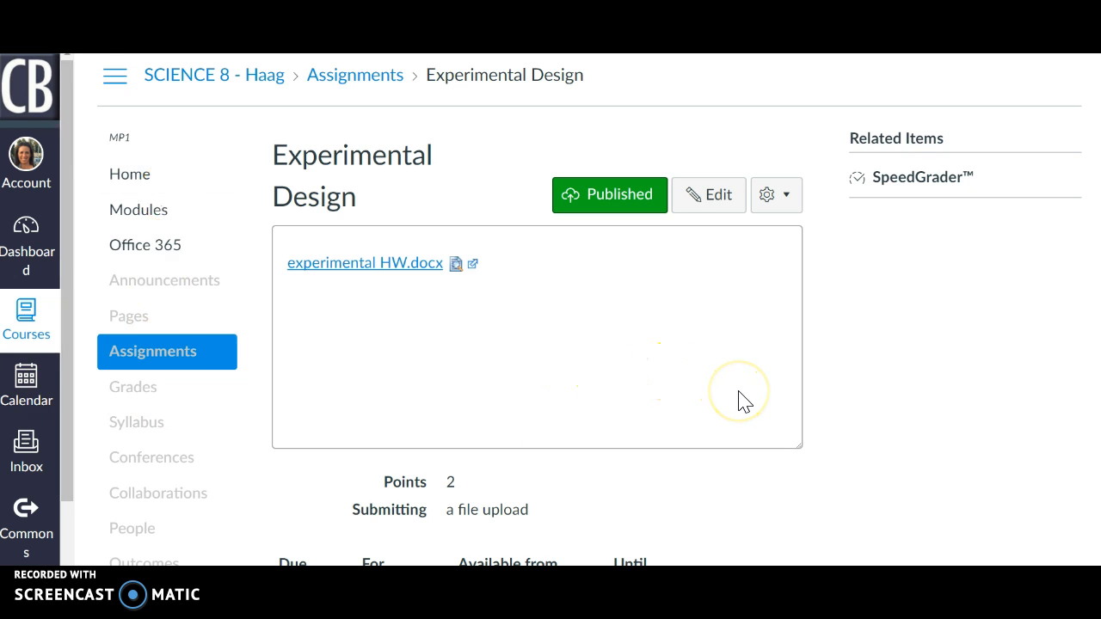
{"action": "mouse_move", "coordinate": [671, 175]}
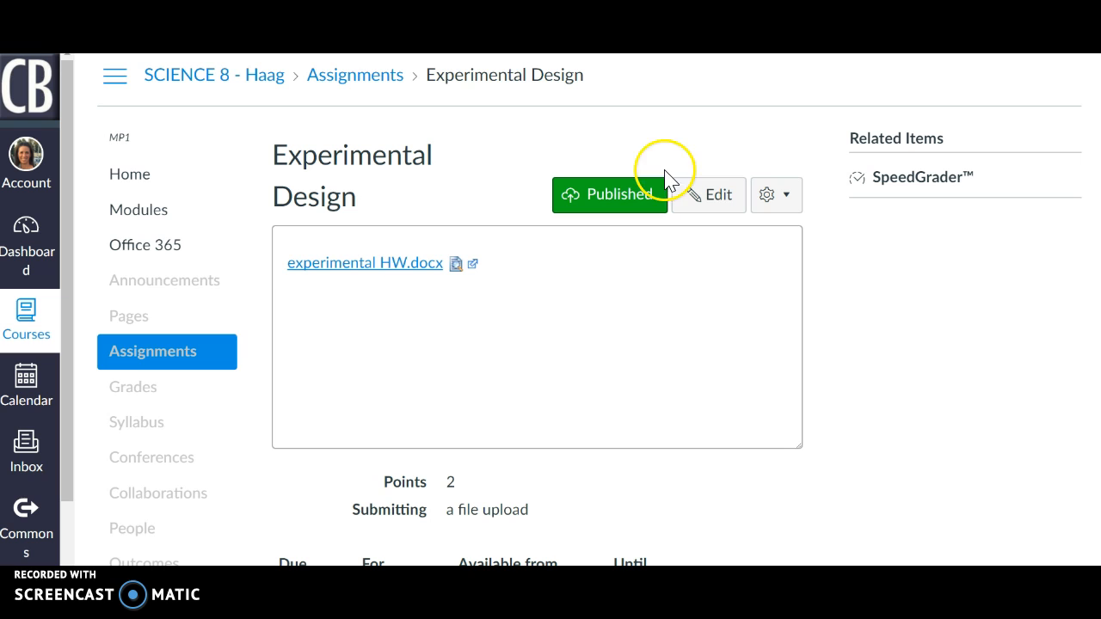
{"action": "mouse_move", "coordinate": [382, 289]}
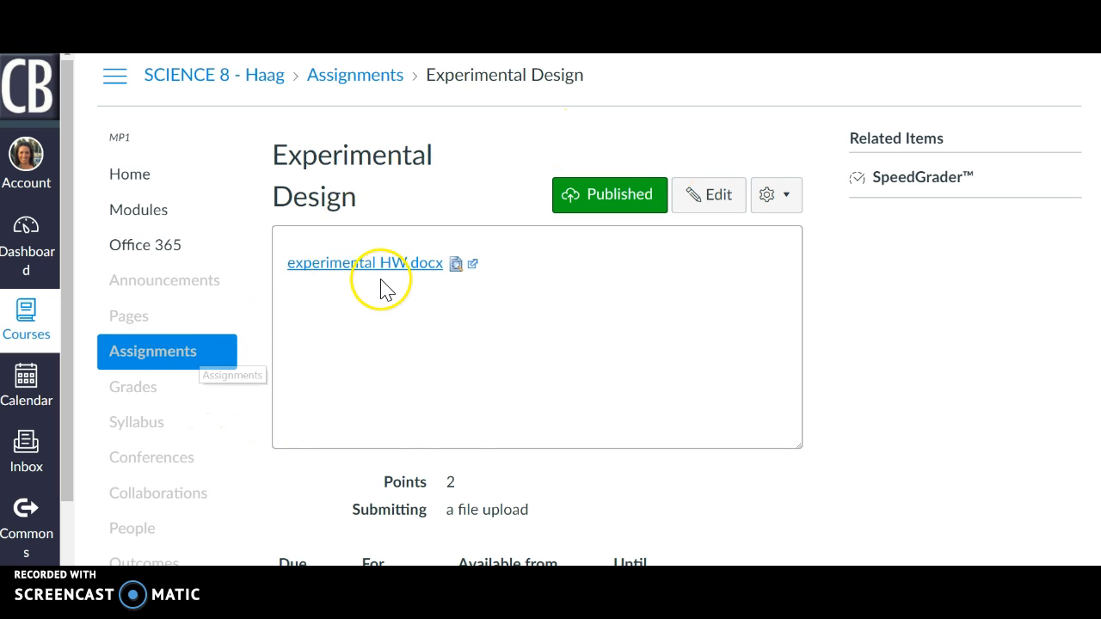
- Launch SpeedGrader for Experimental Design, showing the first of 113 students
{"action": "left_click", "coordinate": [922, 175]}
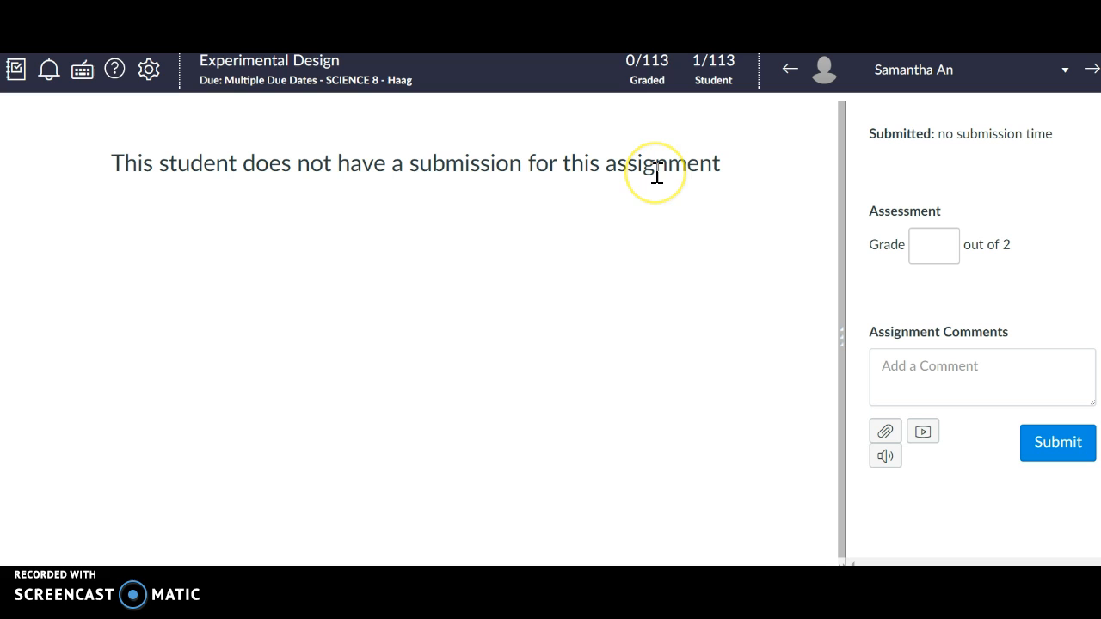
{"action": "mouse_move", "coordinate": [636, 81]}
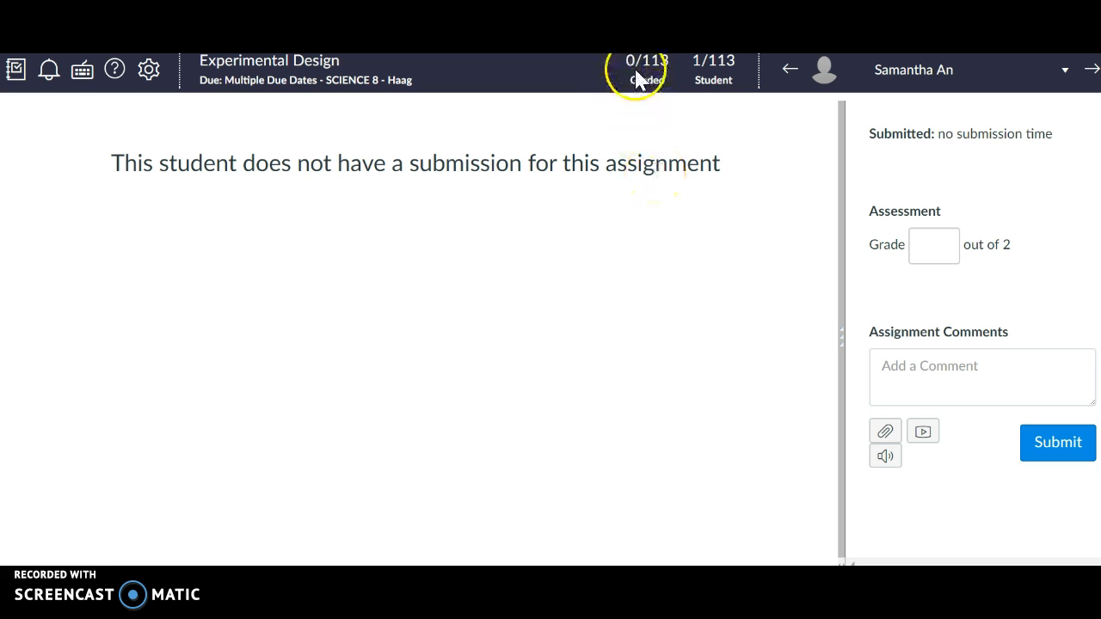
{"action": "mouse_move", "coordinate": [891, 72]}
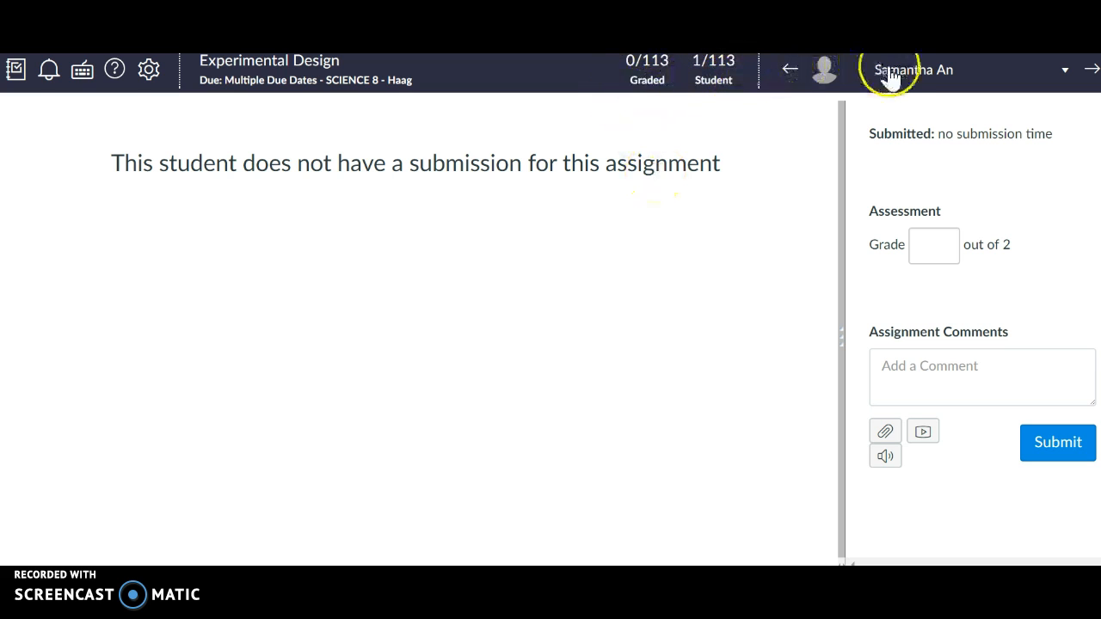
{"action": "mouse_move", "coordinate": [1065, 77]}
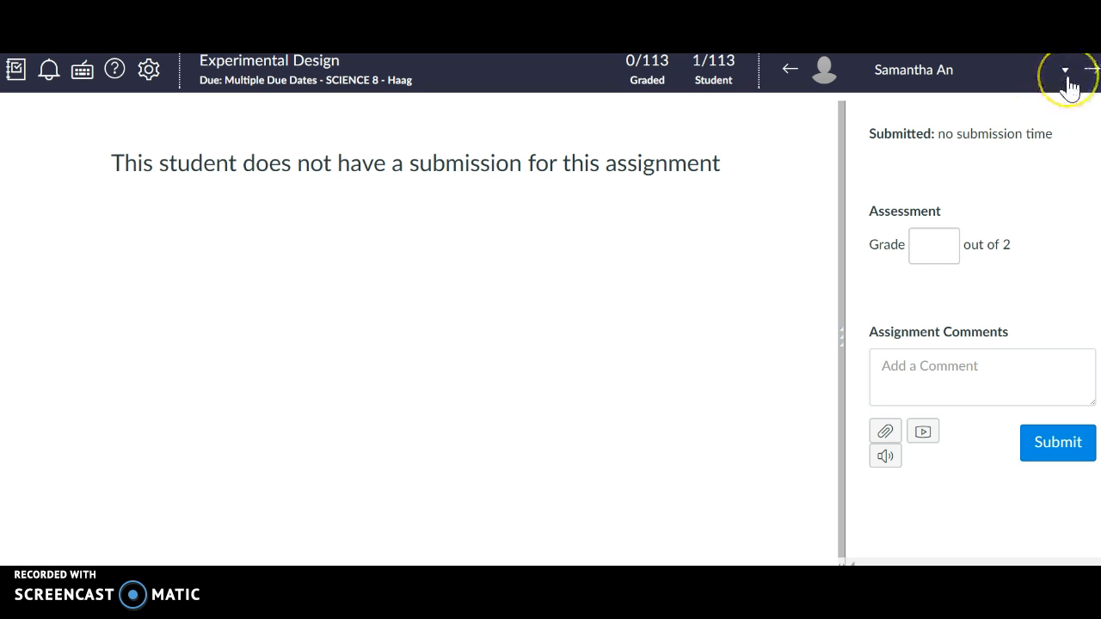
- Filter SpeedGrader's student list to the Period 7 section only
{"action": "left_click", "coordinate": [1065, 69]}
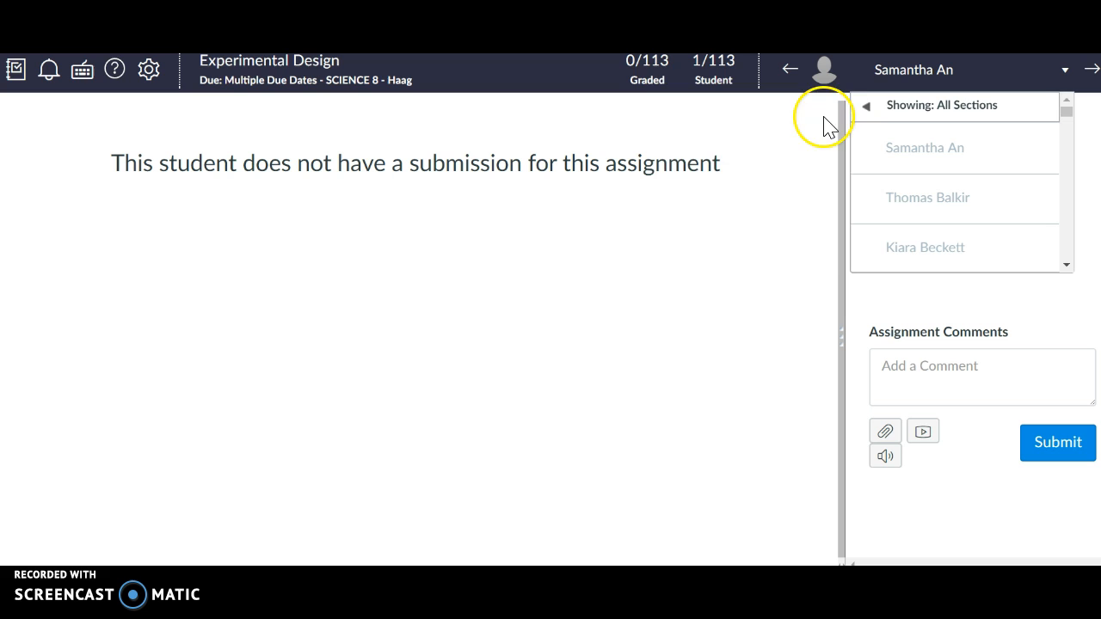
{"action": "left_click", "coordinate": [1065, 69]}
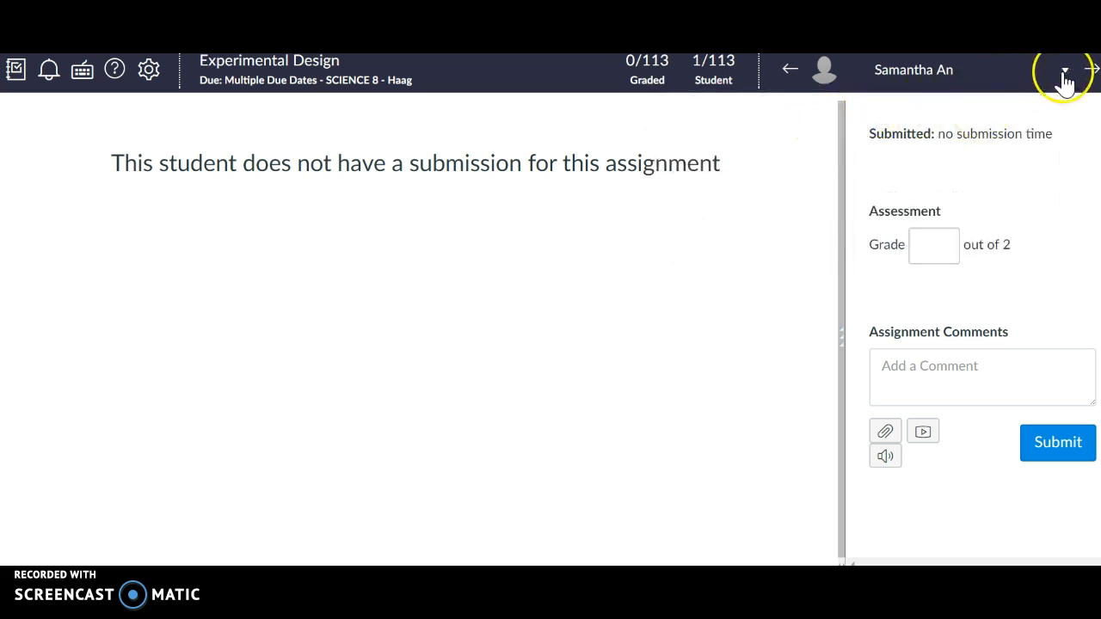
{"action": "left_click", "coordinate": [1063, 69]}
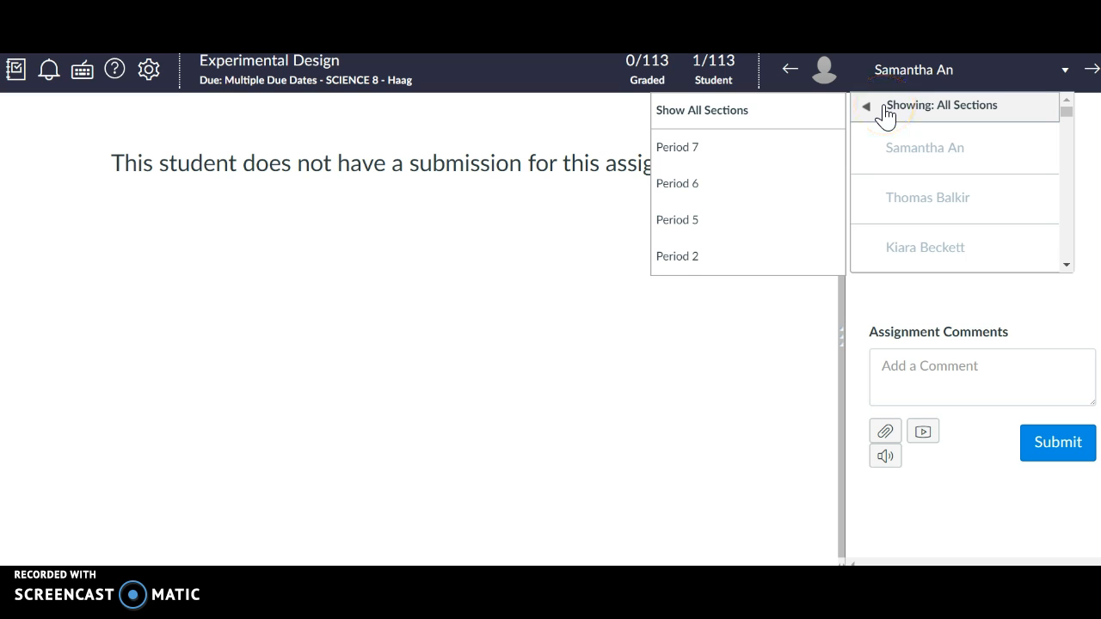
{"action": "mouse_move", "coordinate": [678, 148]}
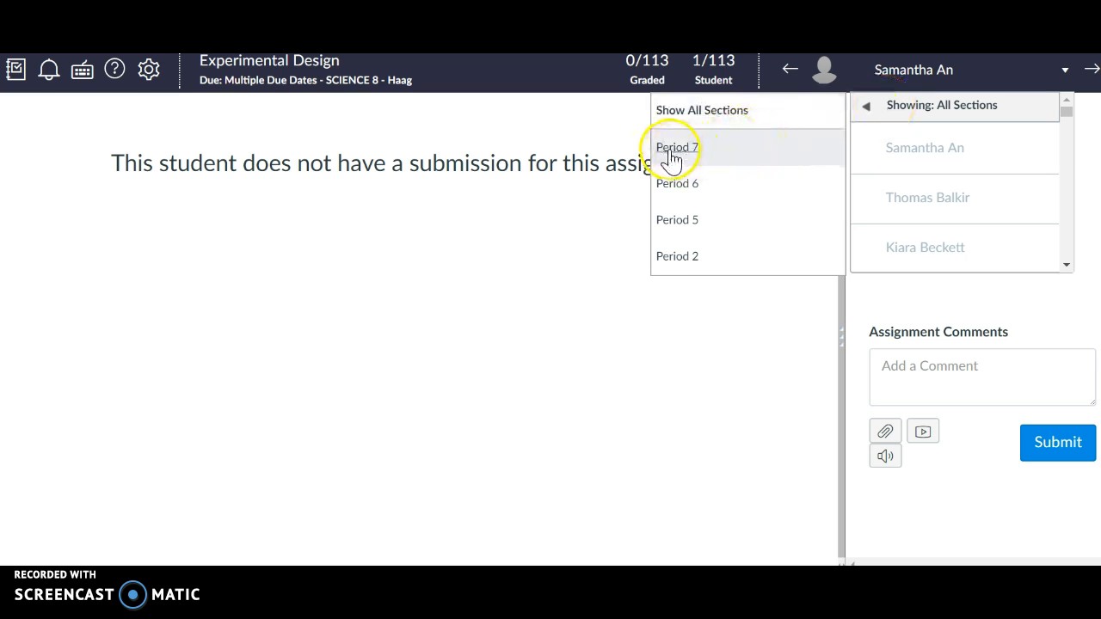
{"action": "left_click", "coordinate": [678, 148]}
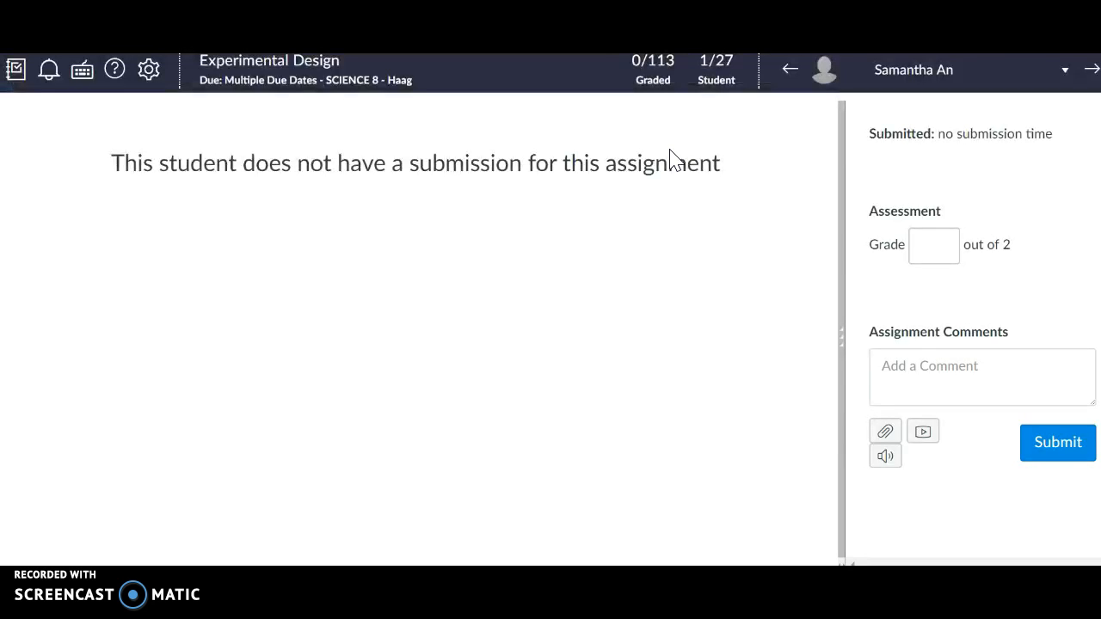
- Step through Period 7's 27 students to reach the fifth one
{"action": "left_click", "coordinate": [1065, 69]}
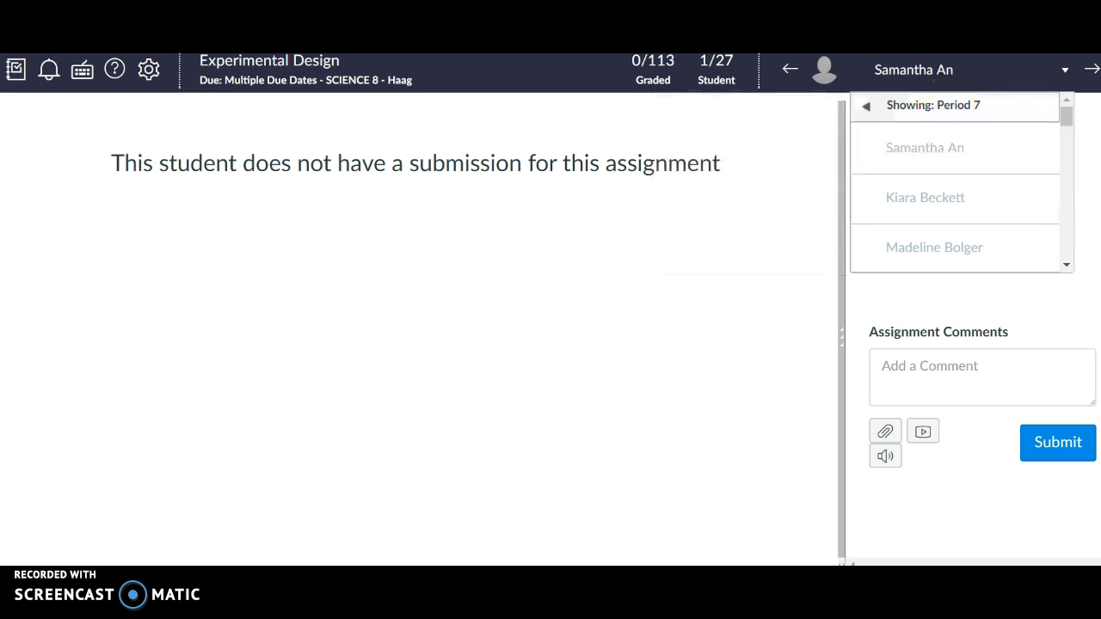
{"action": "left_click", "coordinate": [1090, 69]}
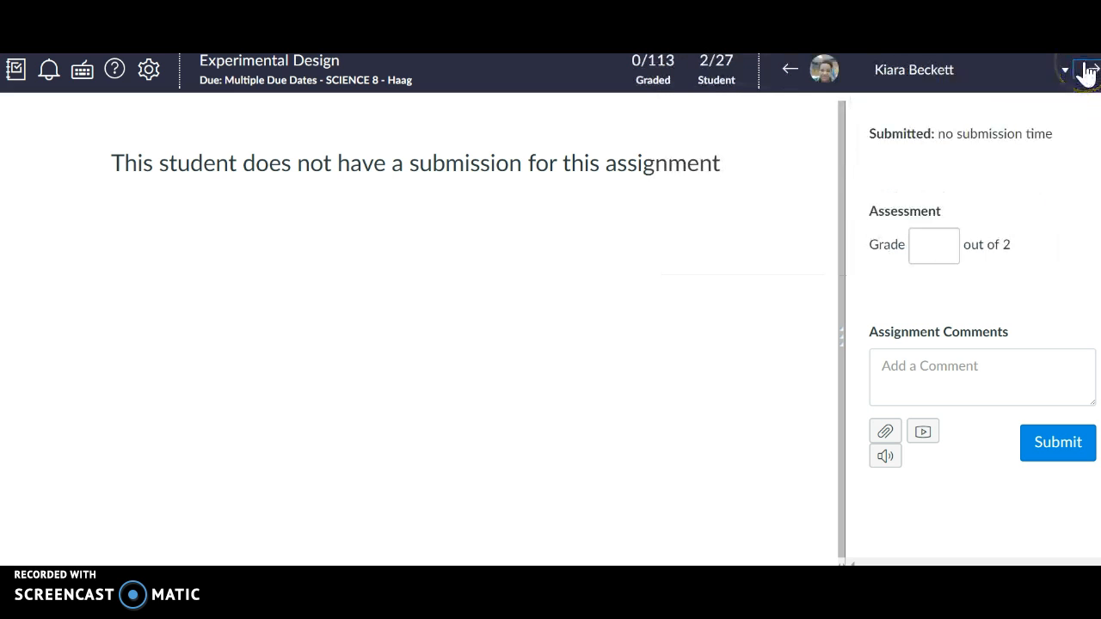
{"action": "left_click", "coordinate": [1065, 71]}
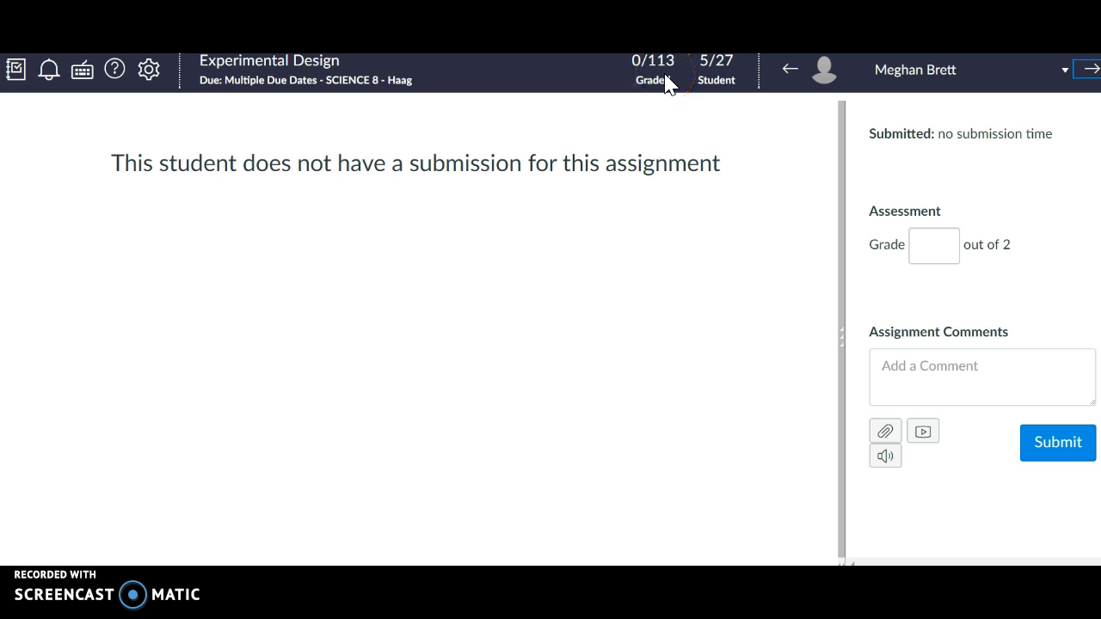
{"action": "mouse_move", "coordinate": [942, 412]}
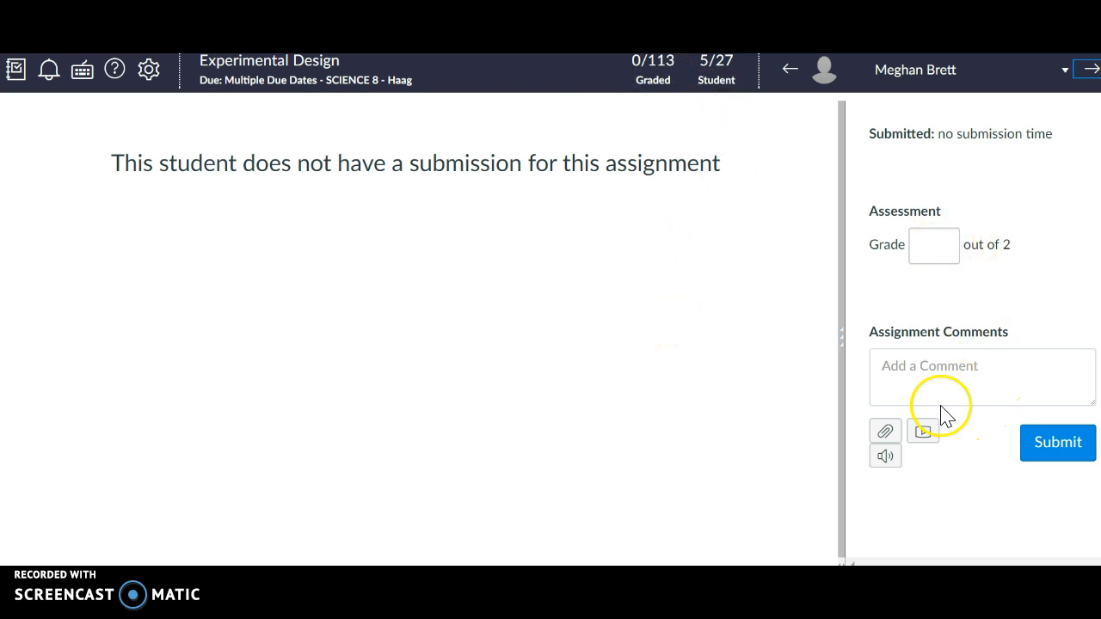
{"action": "mouse_move", "coordinate": [26, 554]}
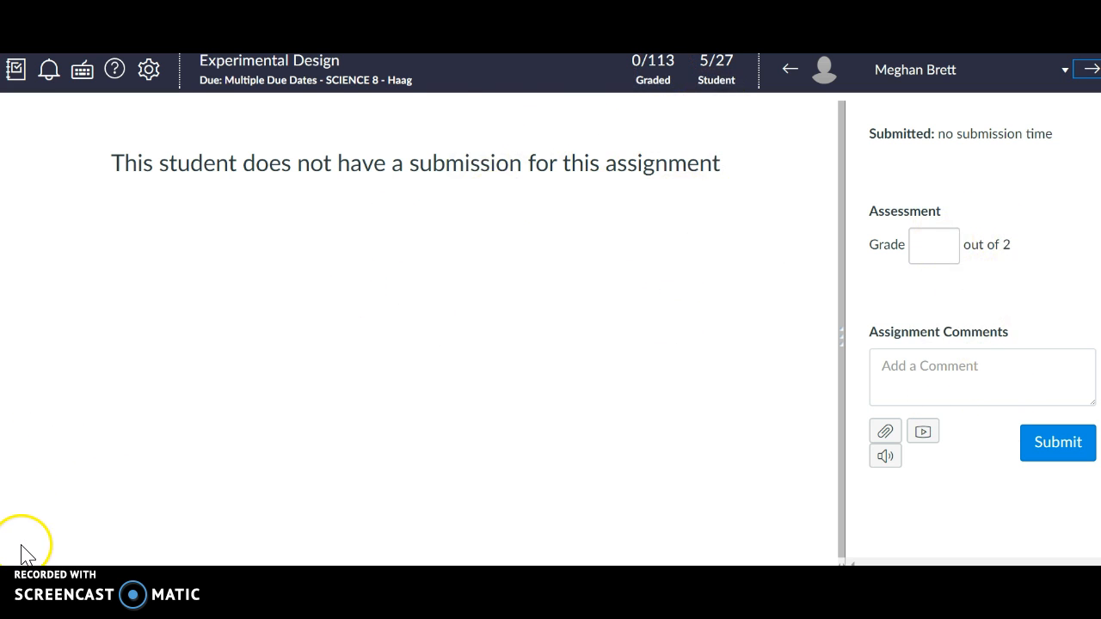